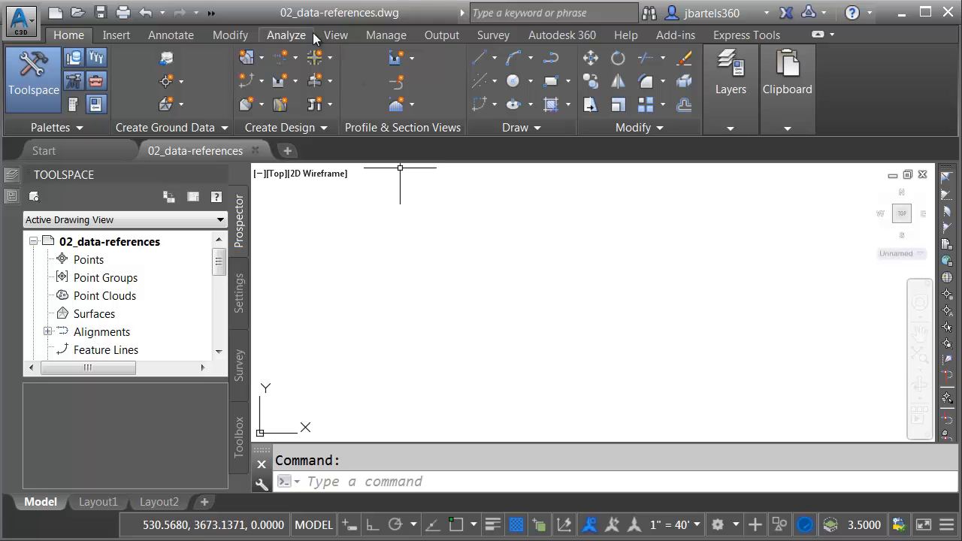
mouse_move(369, 27)
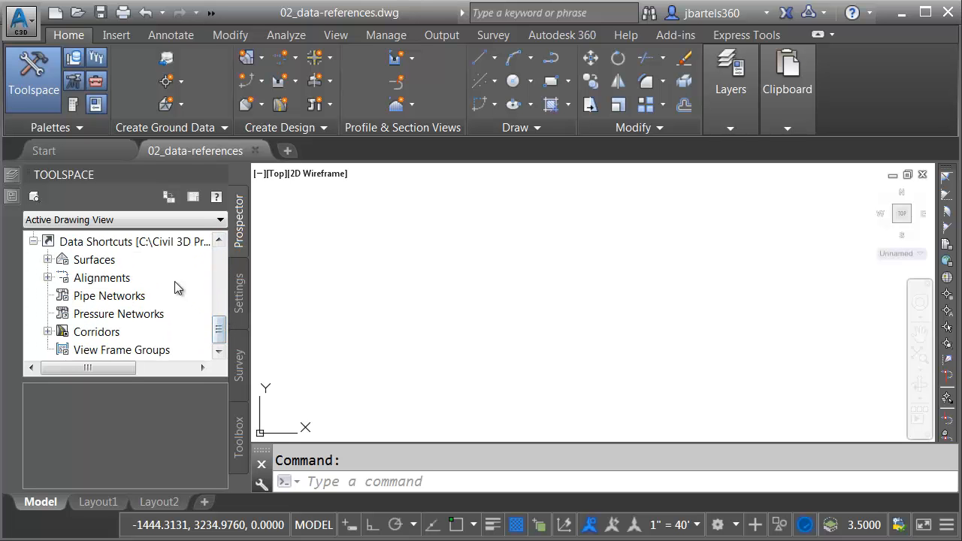
mouse_move(62, 260)
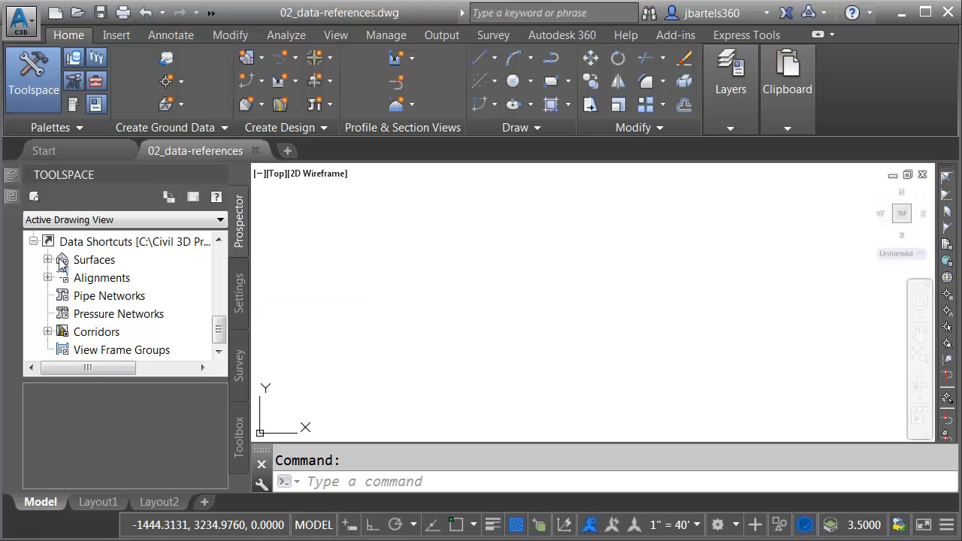
Expand the Surfaces data shortcuts to show Working Surfaces, EG and FG-TOP.
left_click(48, 260)
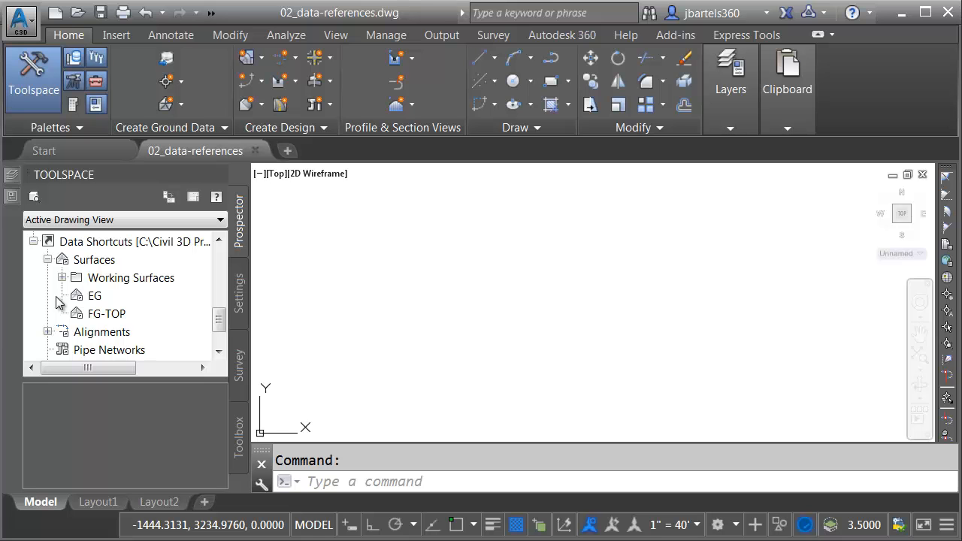
Start a reference to the EG surface with its style set to Border Only.
left_click(94, 295)
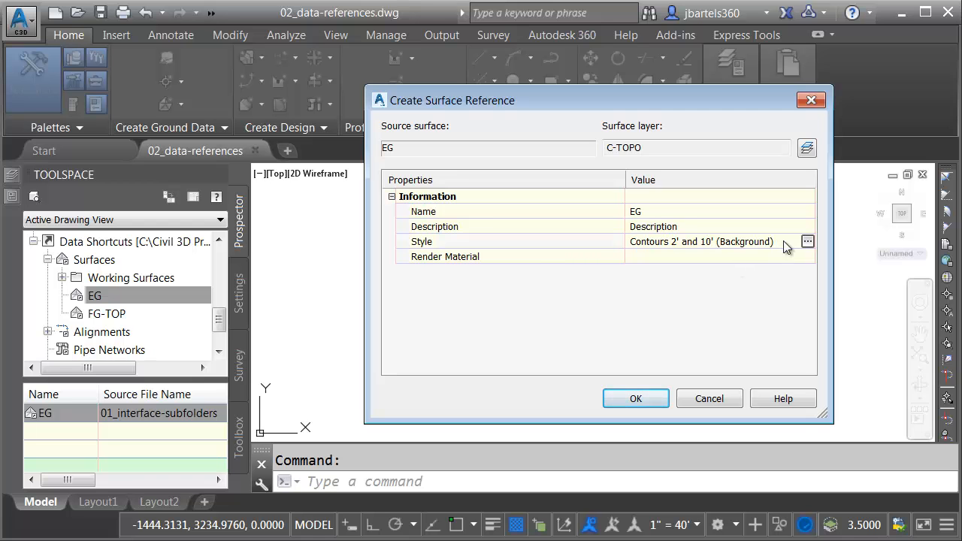
left_click(807, 242)
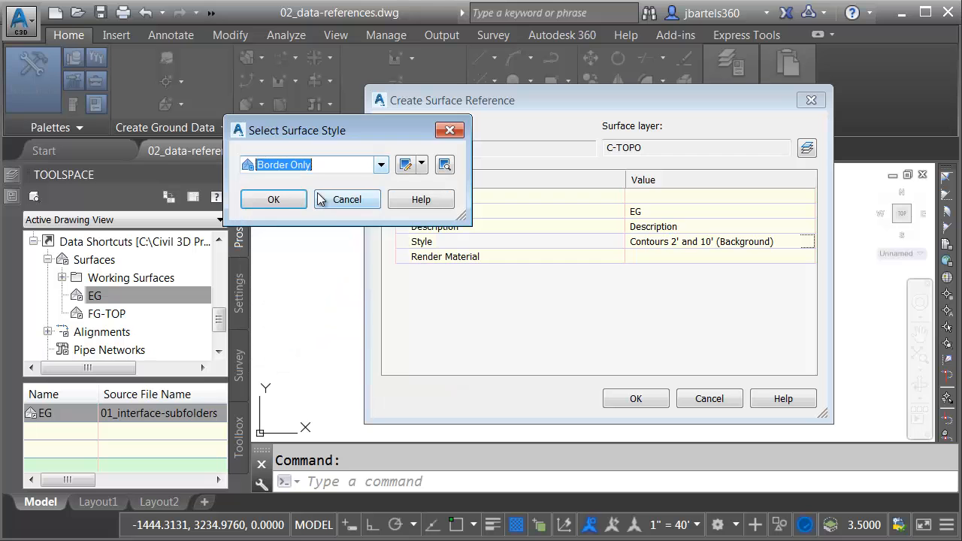
left_click(273, 199)
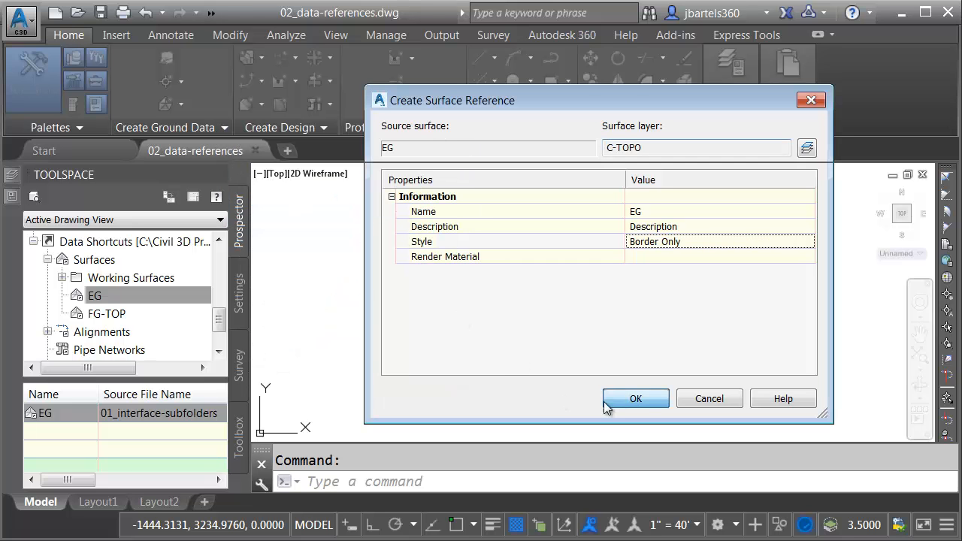
Create the EG border reference and pick RT23-Blend Area TOP from Working Surfaces.
left_click(636, 398)
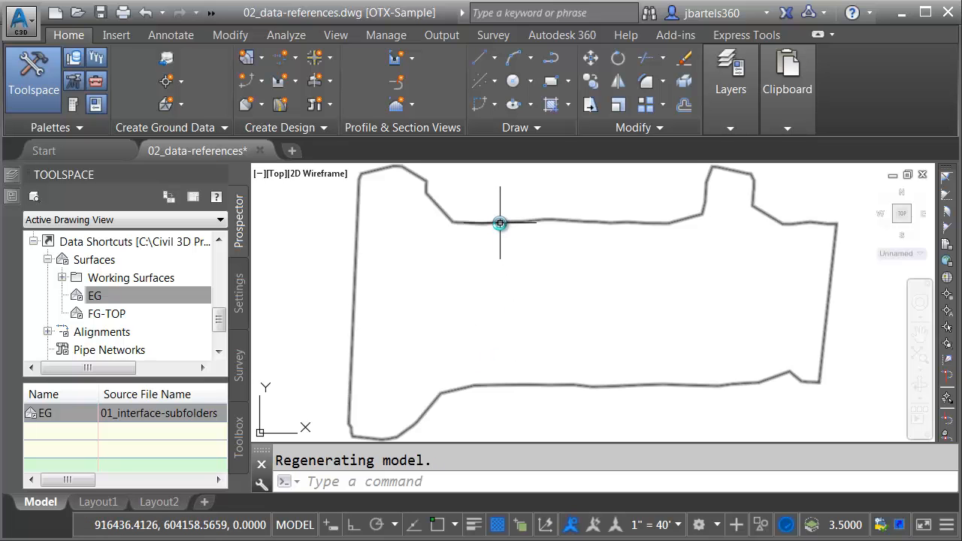
mouse_move(499, 223)
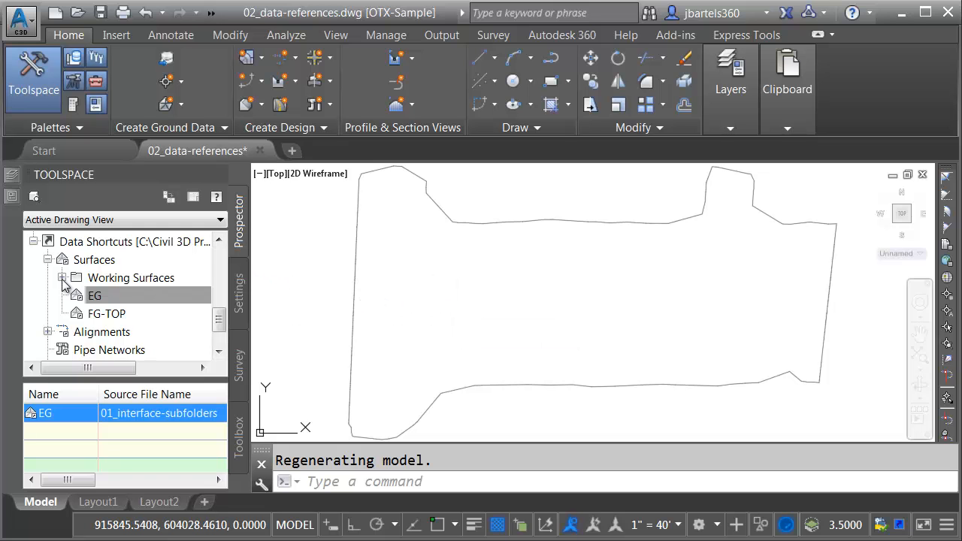
left_click(63, 278)
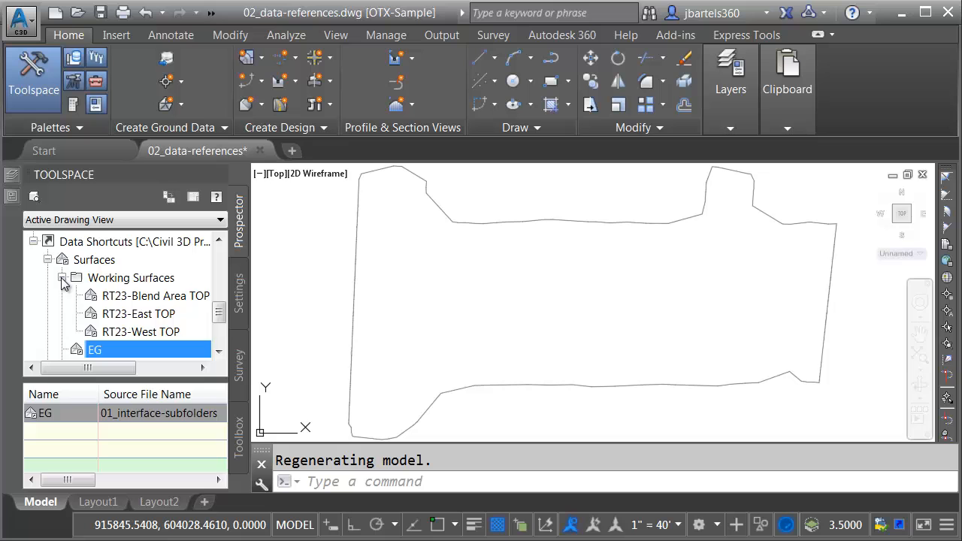
left_click(155, 296)
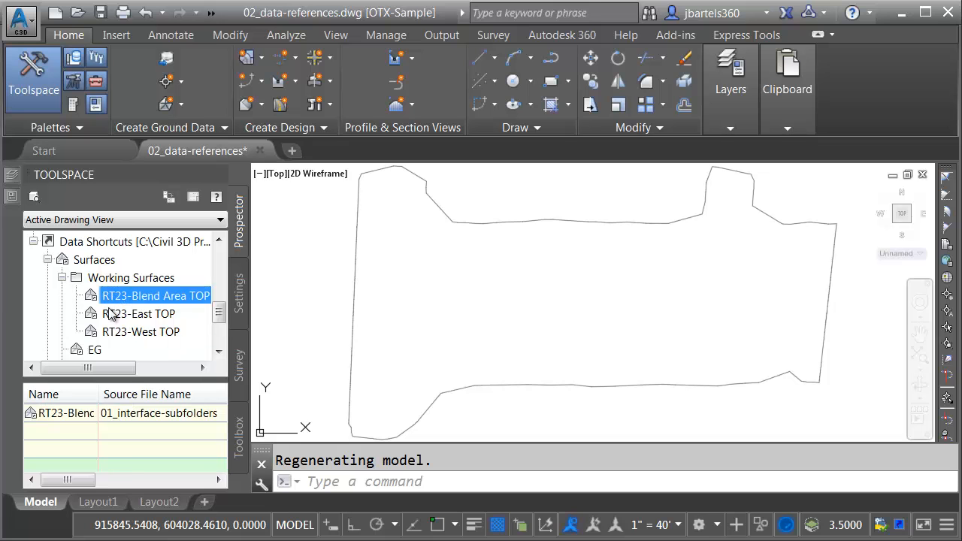
mouse_move(111, 318)
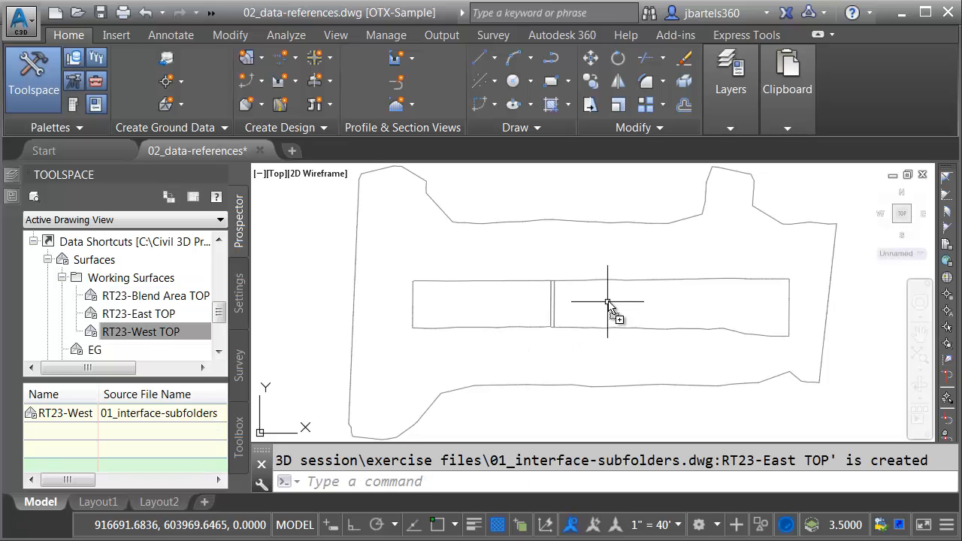
mouse_move(486, 308)
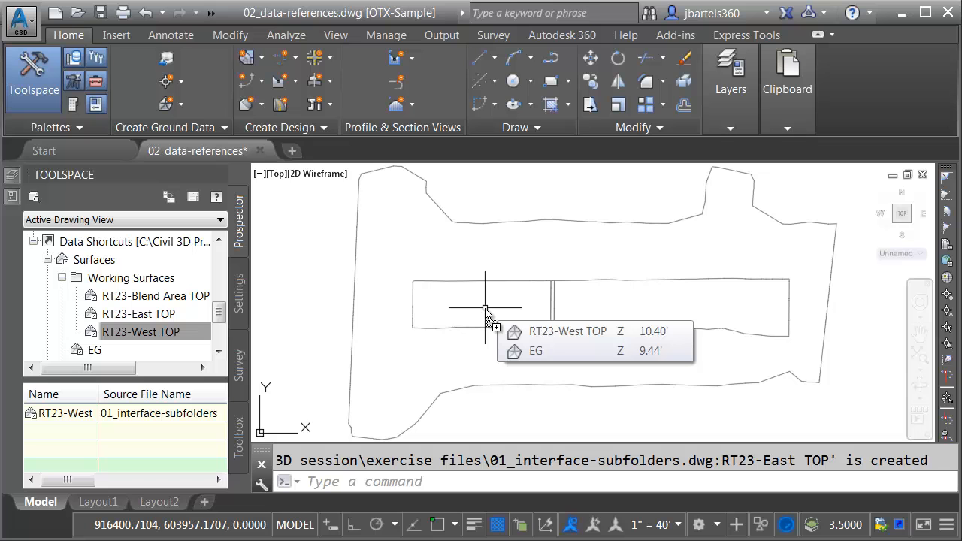
mouse_move(515, 320)
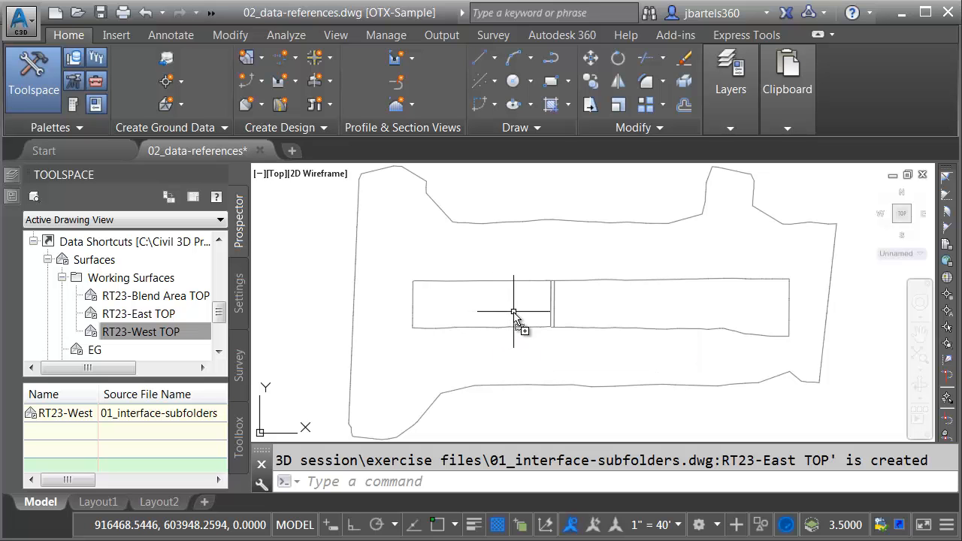
mouse_move(540, 237)
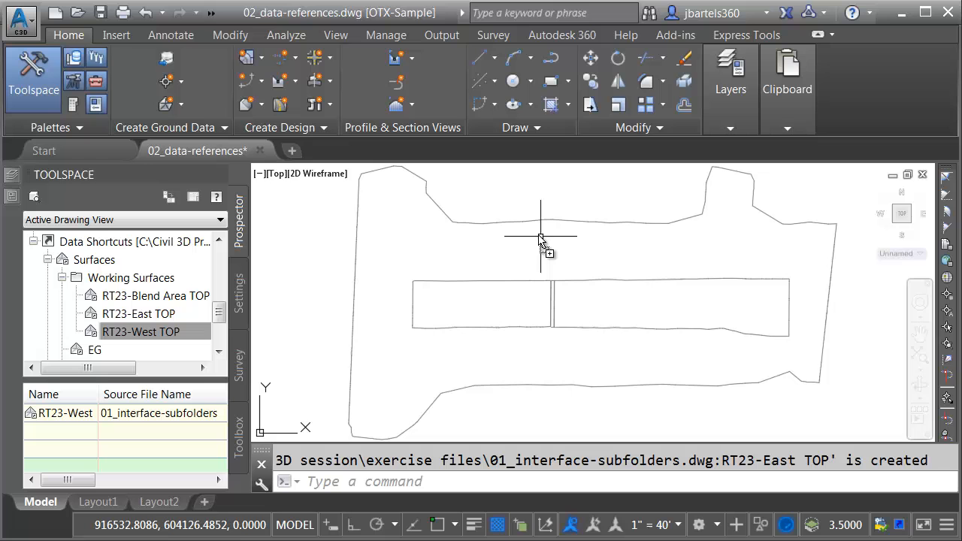
mouse_move(573, 267)
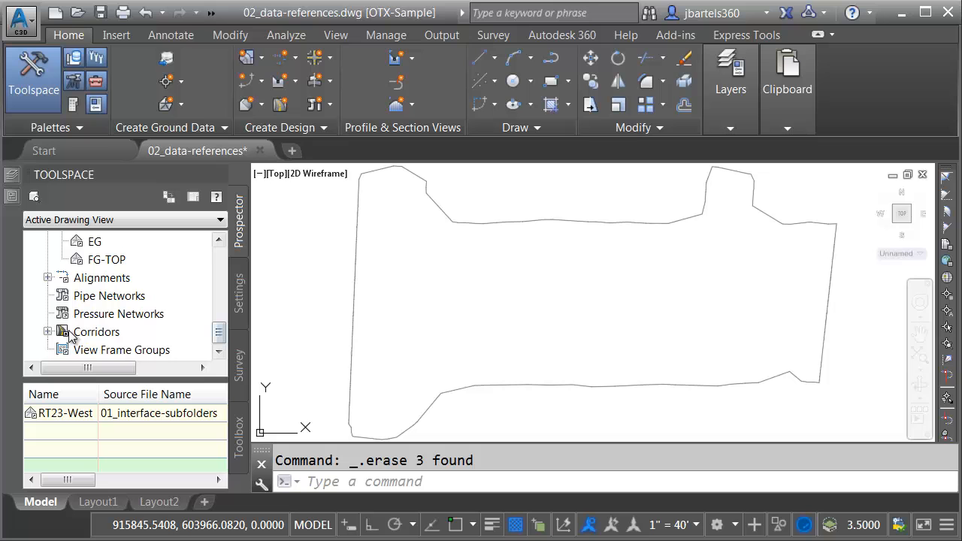
Reference RT23-Blend Area, RT23-East and RT23-West from the RT23 Corridors folder.
left_click(49, 331)
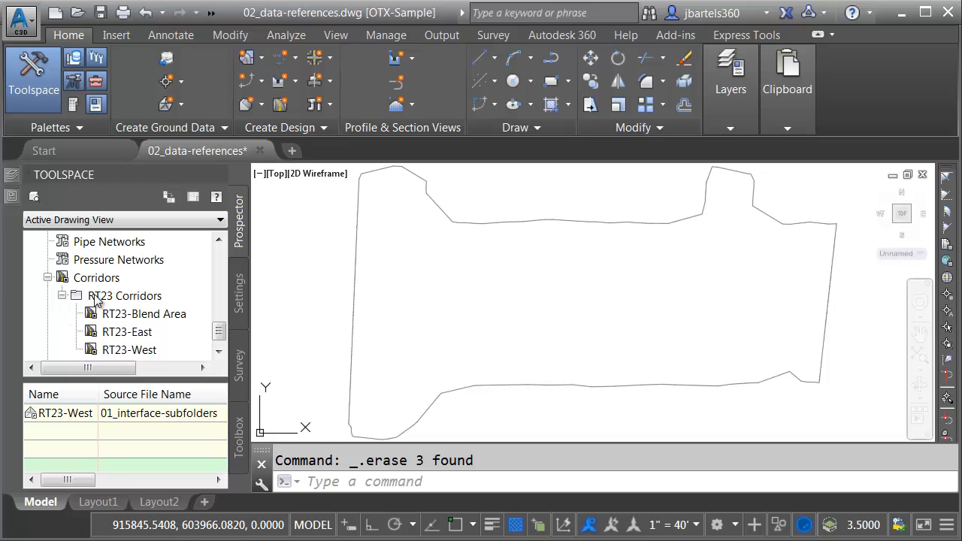
left_click(122, 295)
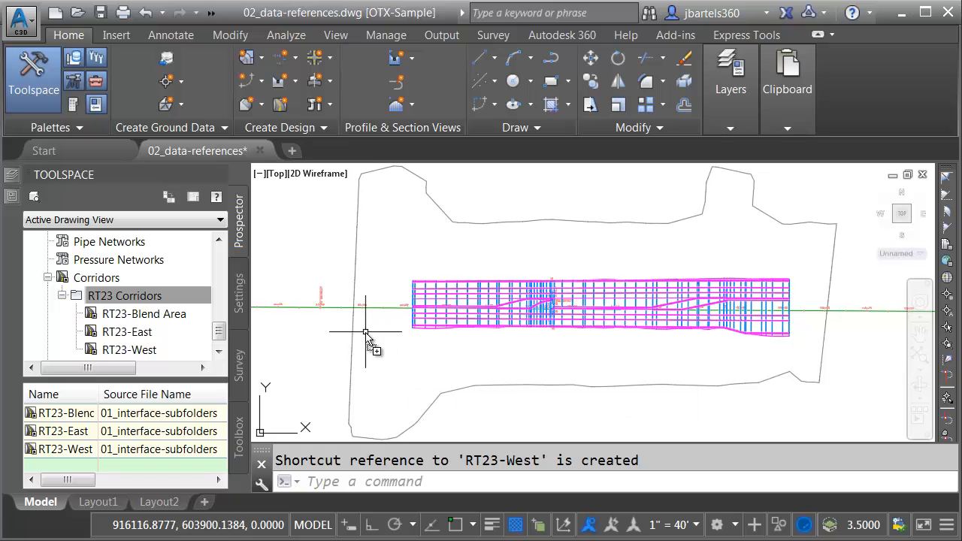
mouse_move(377, 340)
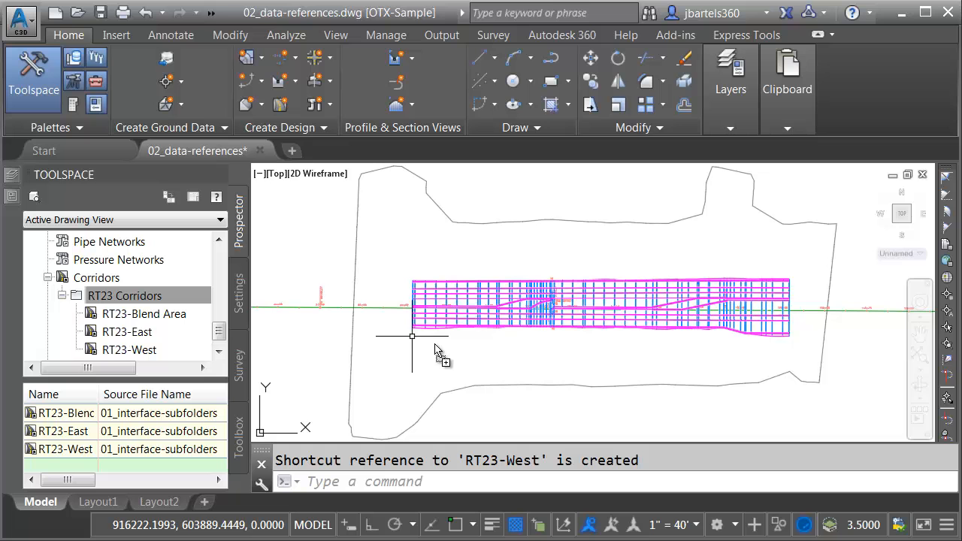
mouse_move(510, 351)
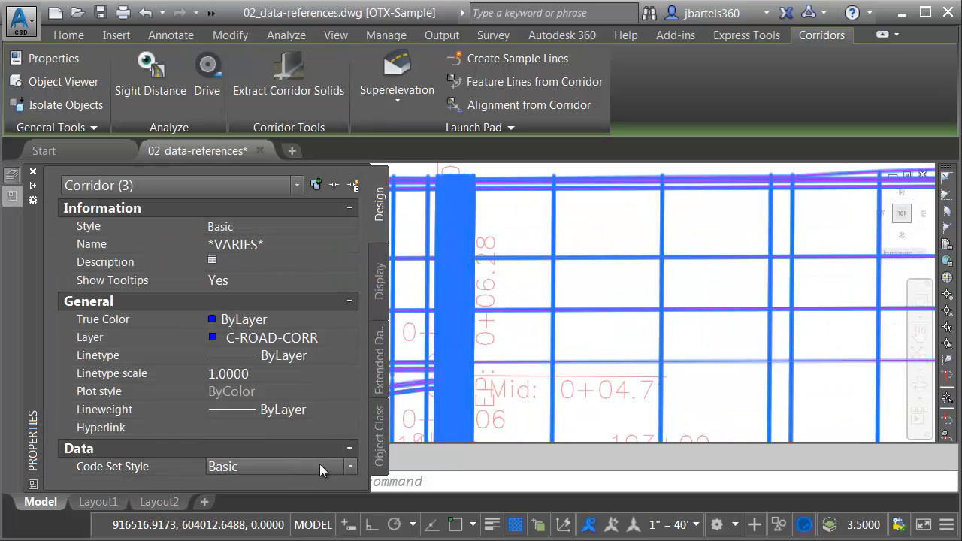
Set the three RT23 corridors' Code Set Style to All Codes - No Display.
left_click(350, 467)
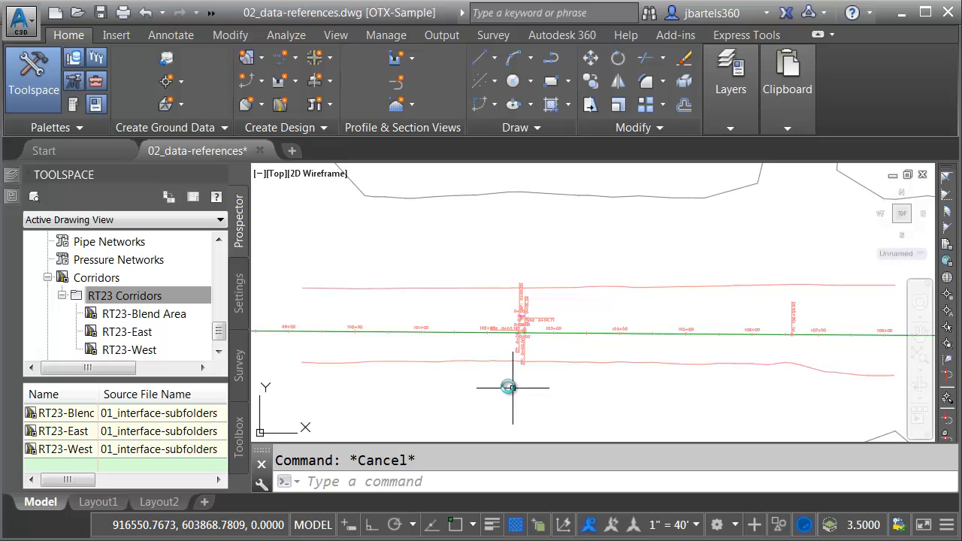
mouse_move(455, 368)
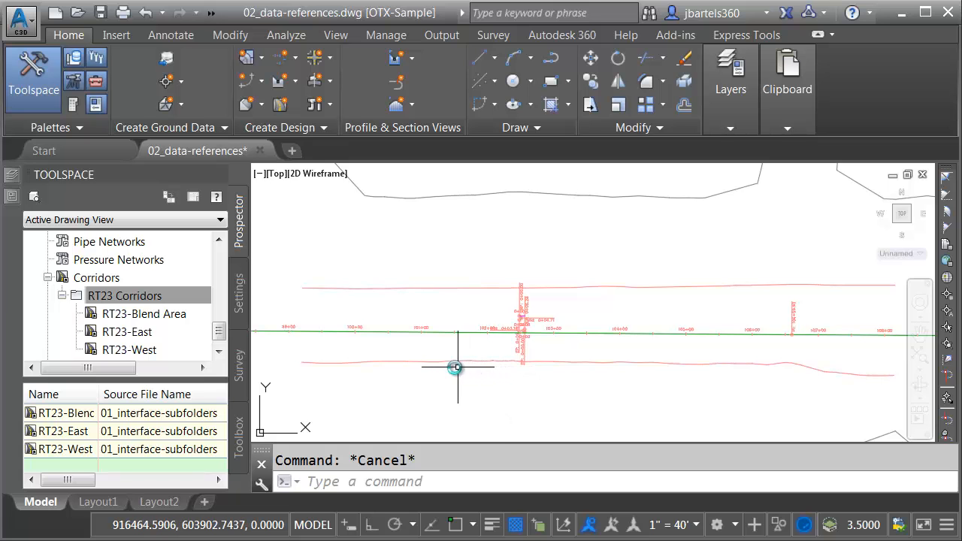
mouse_move(417, 374)
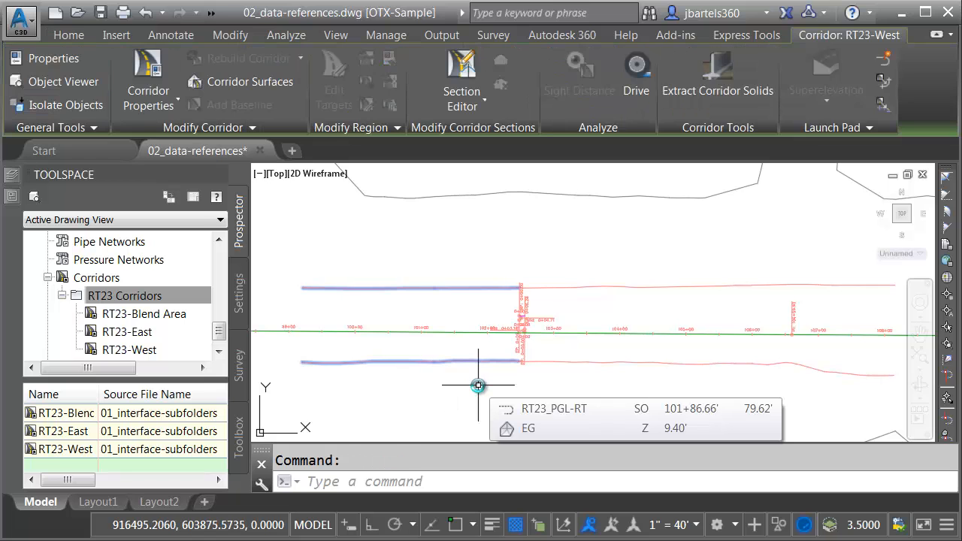
mouse_move(498, 384)
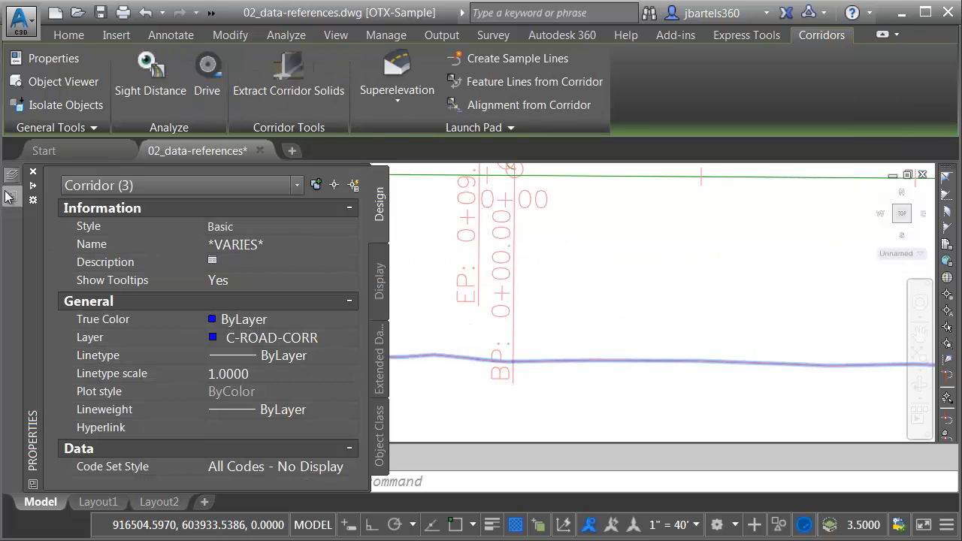
Leave corridor Properties and return to Prospector with corridors shown as outlines.
left_click(354, 466)
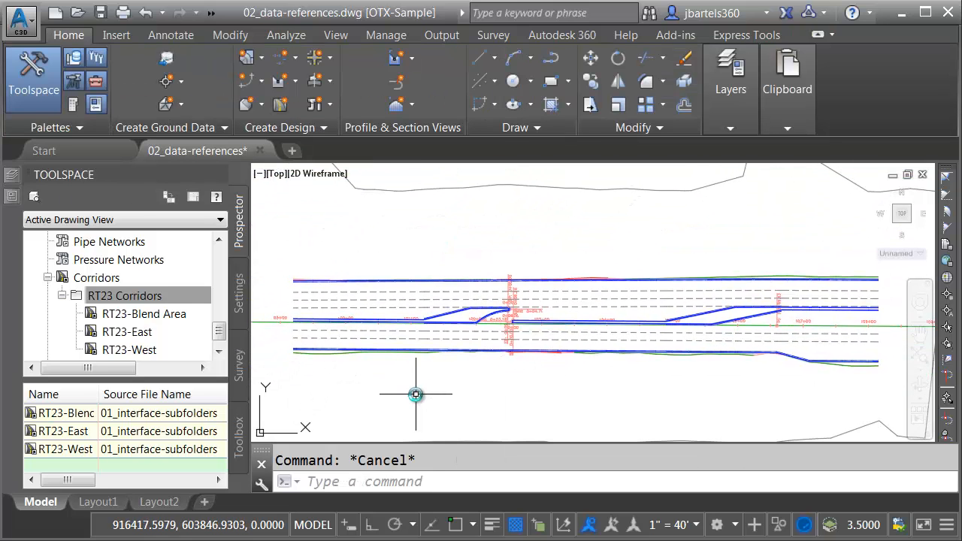
mouse_move(416, 395)
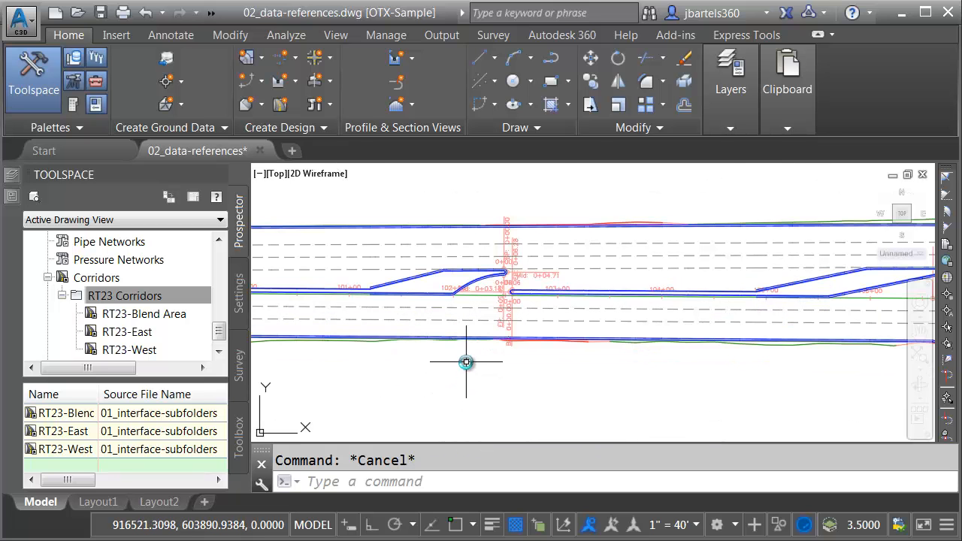
mouse_move(475, 363)
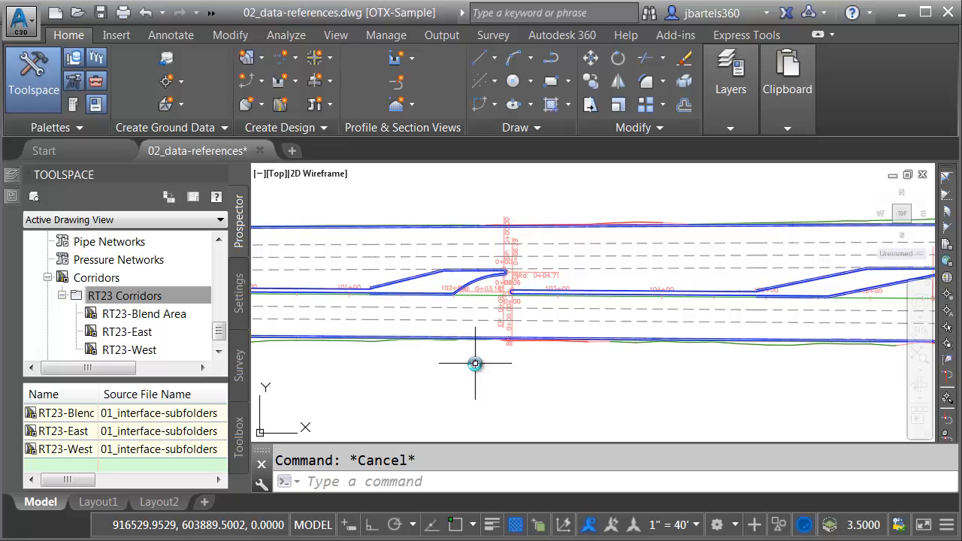
mouse_move(433, 361)
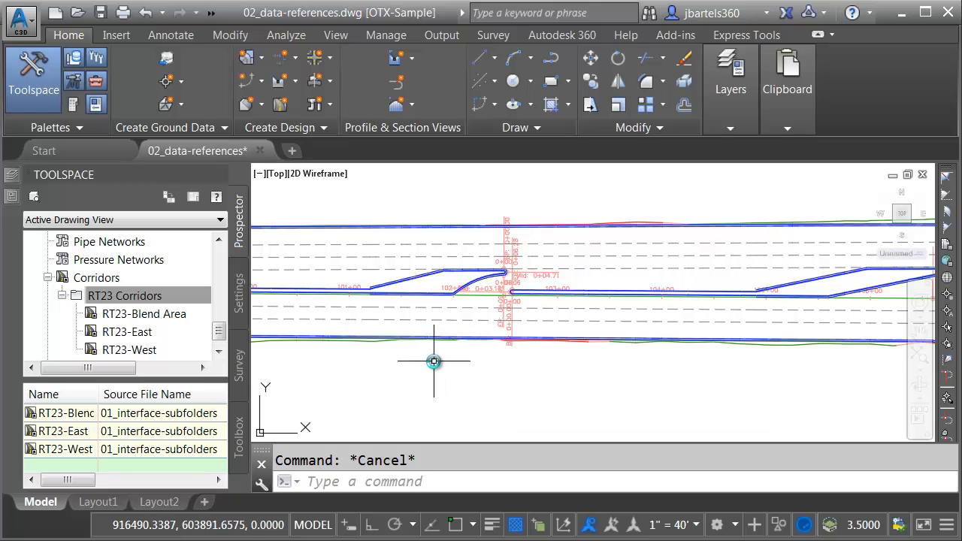
mouse_move(434, 362)
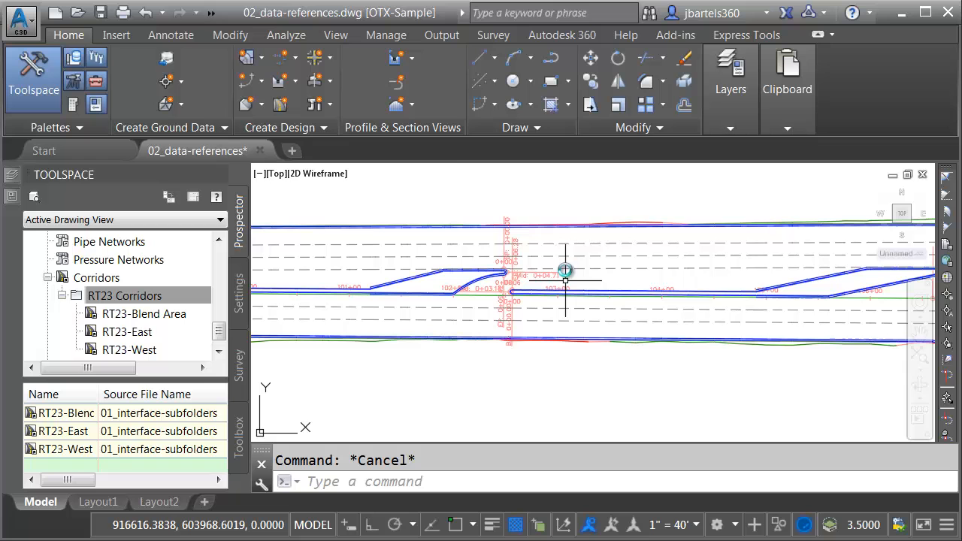
mouse_move(472, 390)
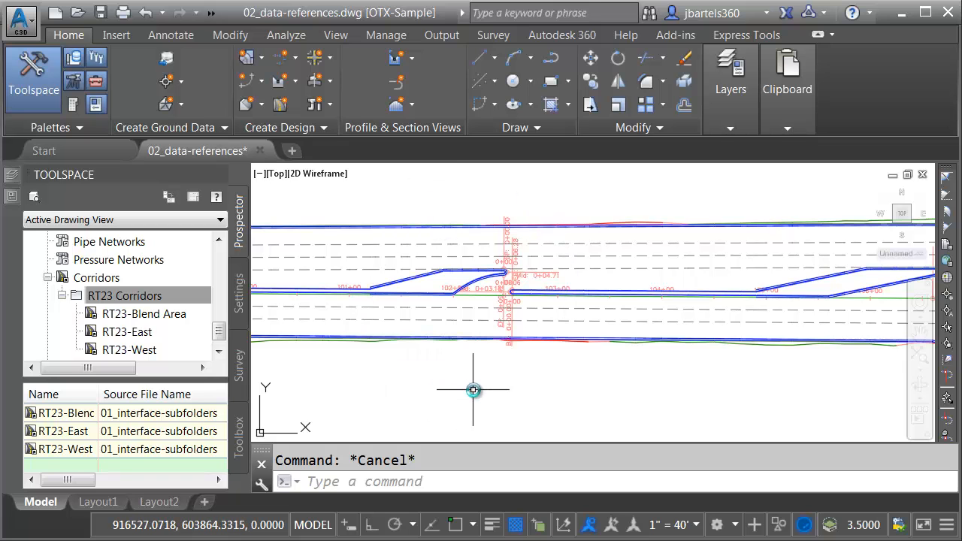
mouse_move(381, 376)
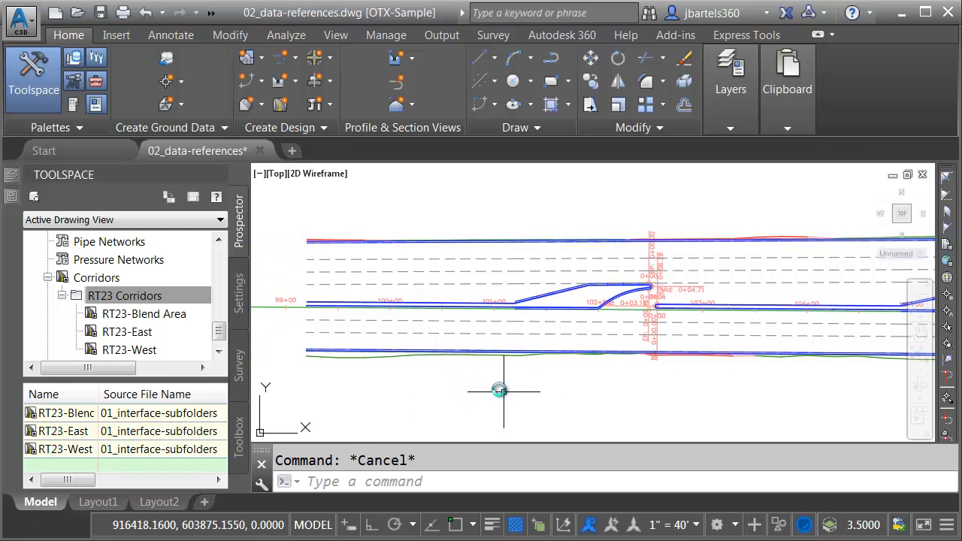
mouse_move(439, 318)
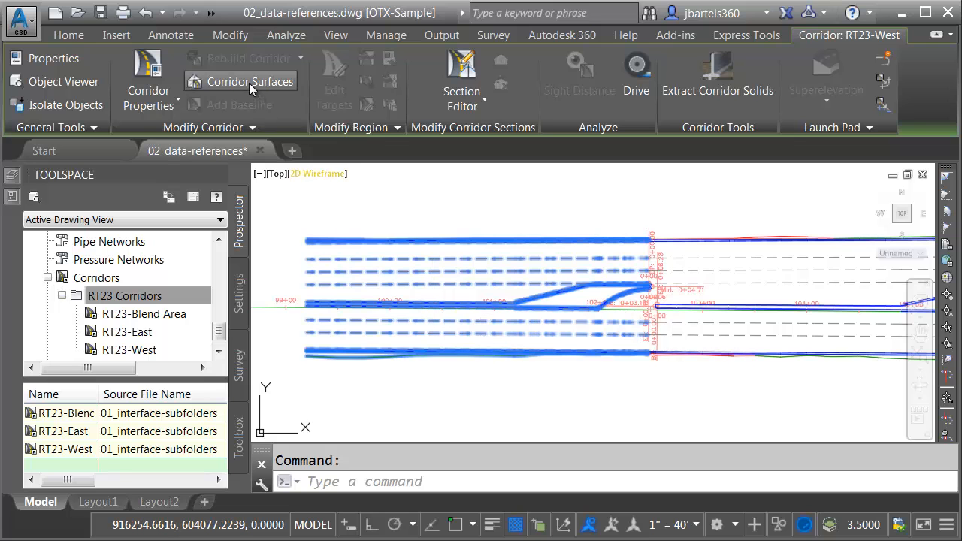
Give the RT23-West corridor surface the Contours and Triangles style and add Top links.
left_click(248, 81)
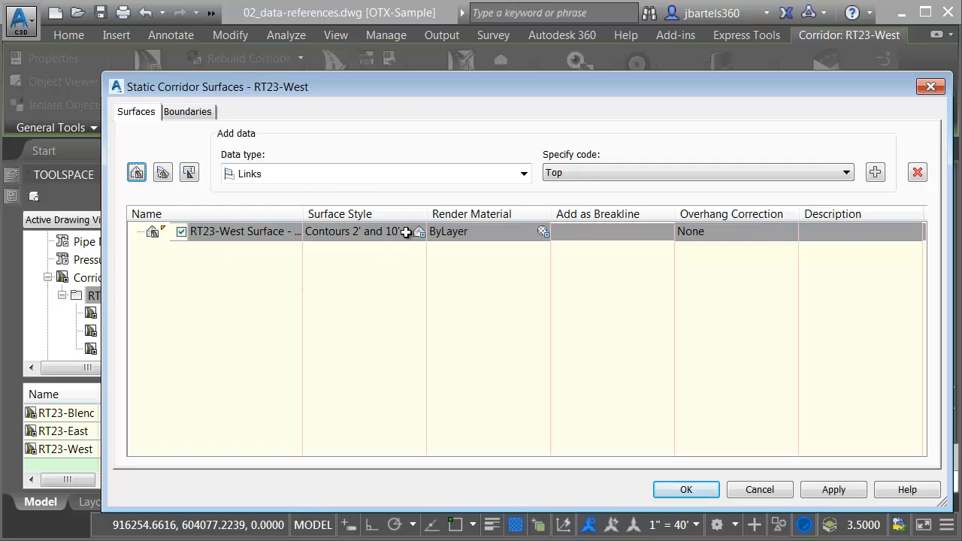
left_click(406, 231)
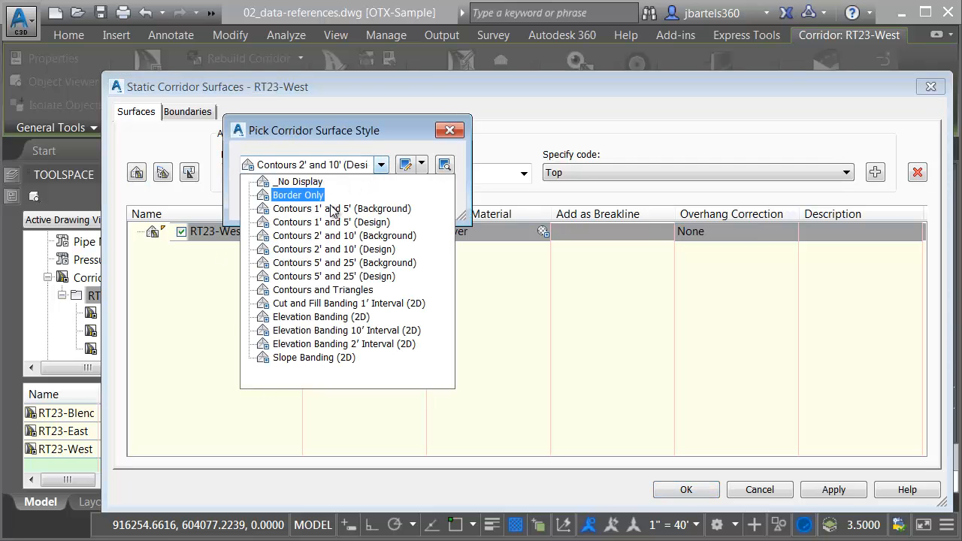
left_click(323, 289)
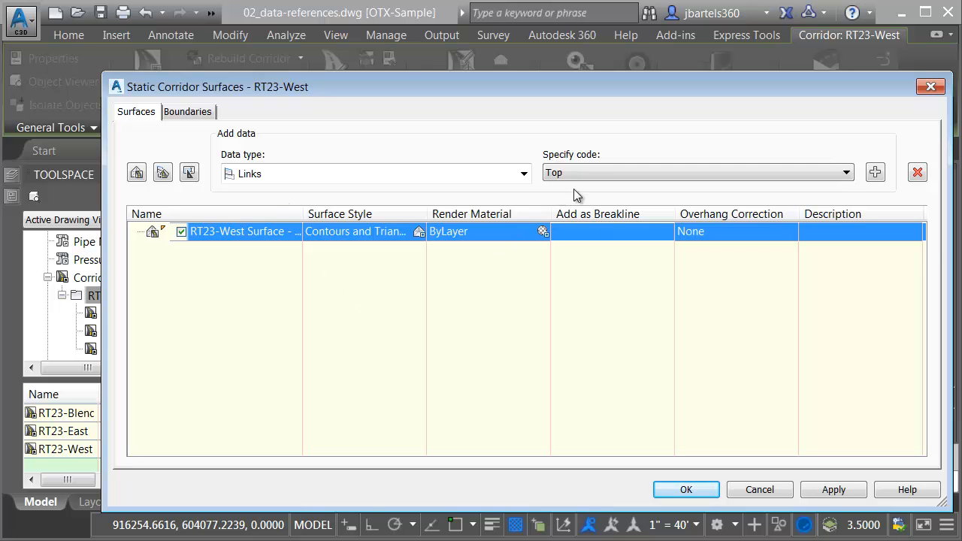
left_click(876, 172)
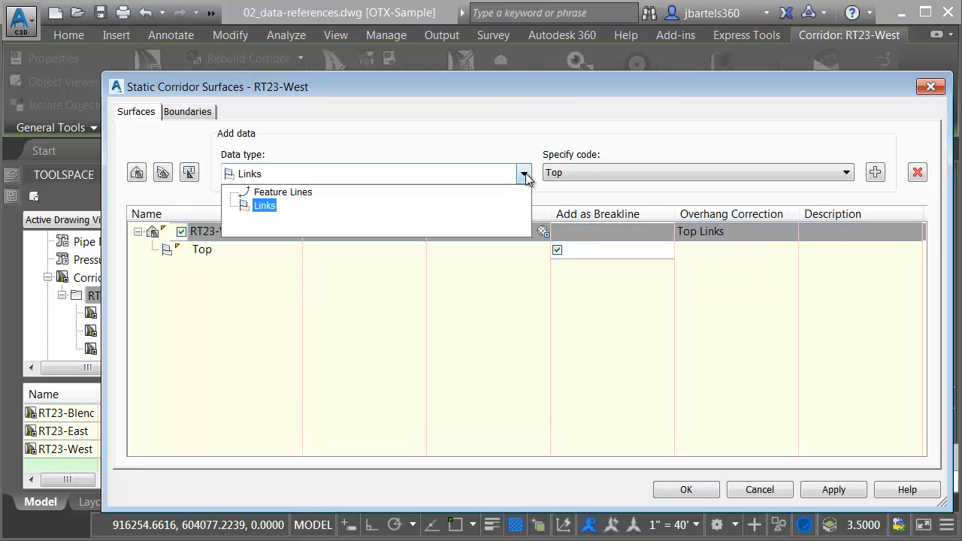
Add Back_Curb, Flowline_Gutter and Top_Curb feature lines to the corridor surface.
left_click(284, 191)
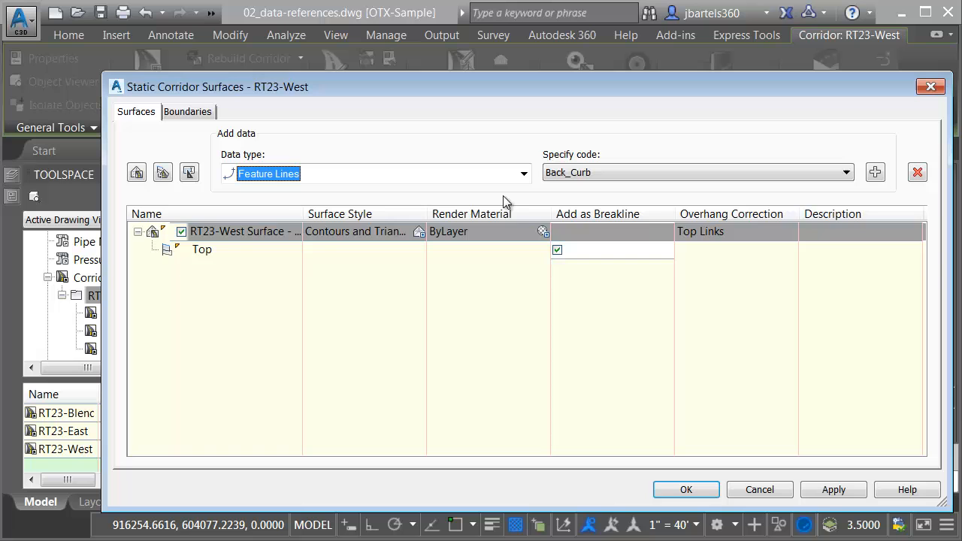
left_click(846, 173)
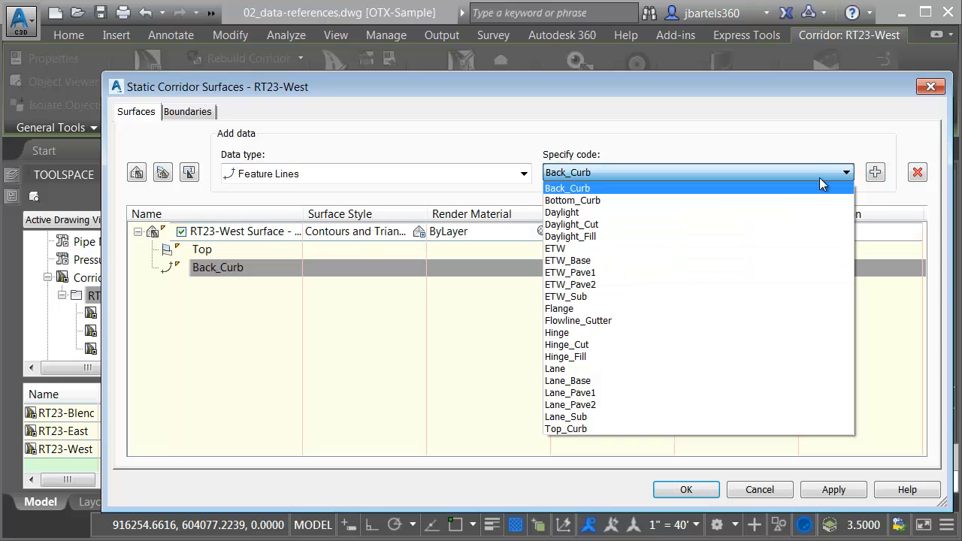
left_click(578, 321)
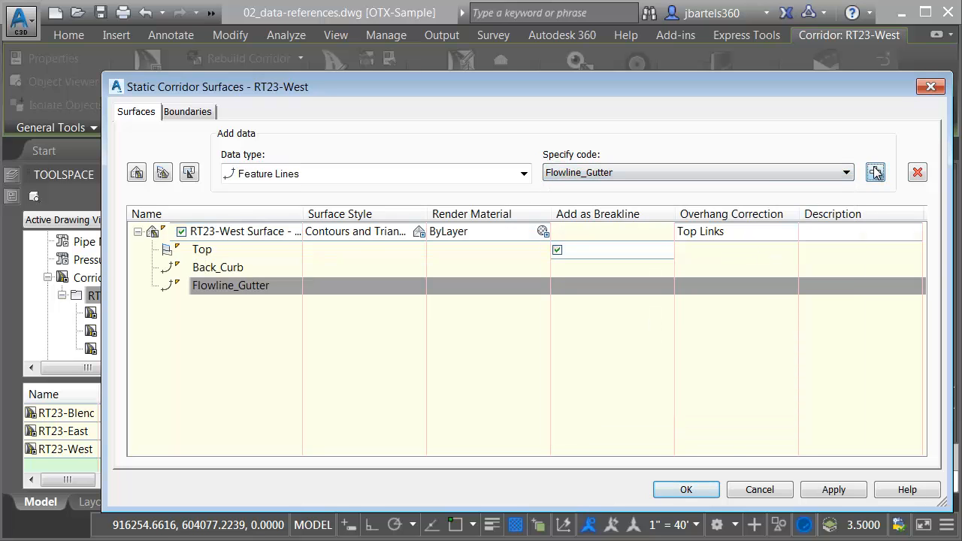
left_click(847, 172)
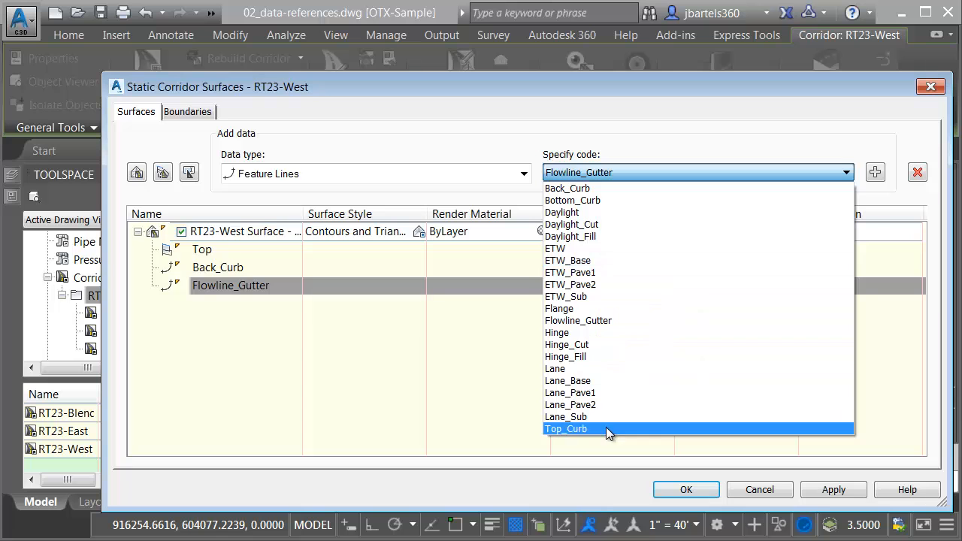
left_click(566, 428)
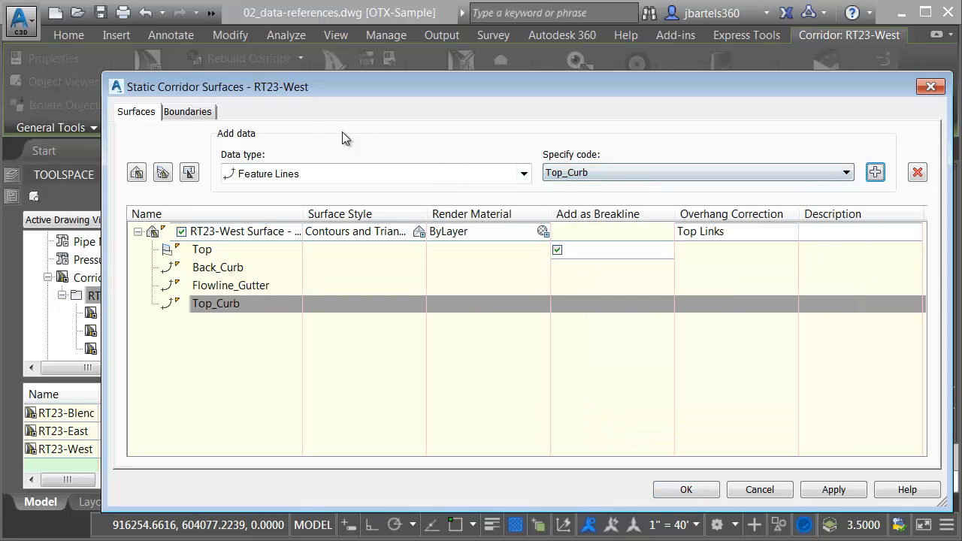
Bound the RT23-West surface by the corridor extents and confirm the settings.
left_click(187, 112)
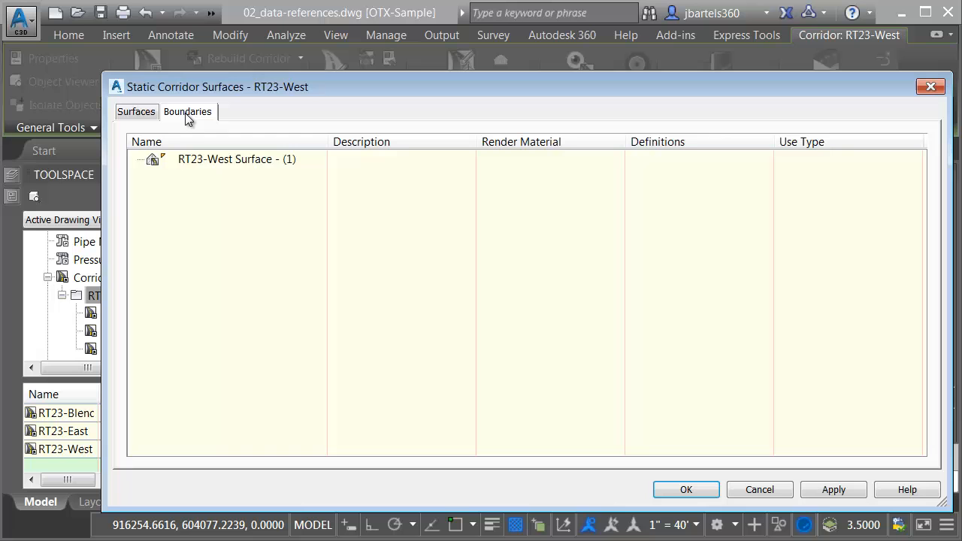
right_click(237, 159)
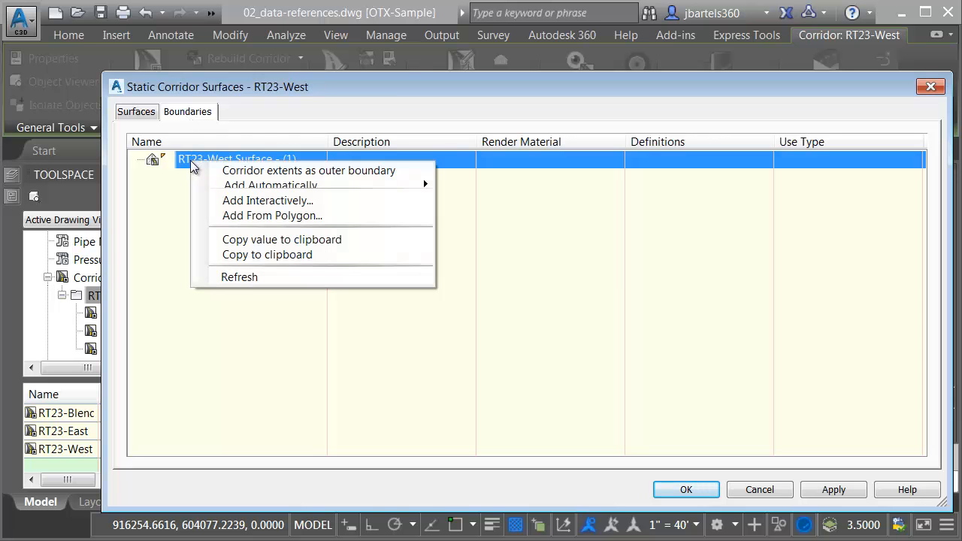
left_click(307, 171)
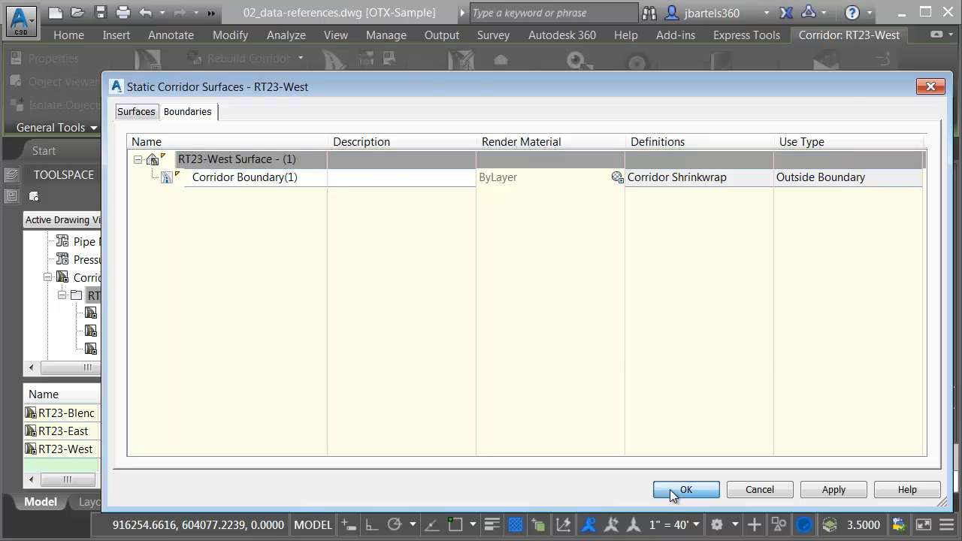
left_click(685, 489)
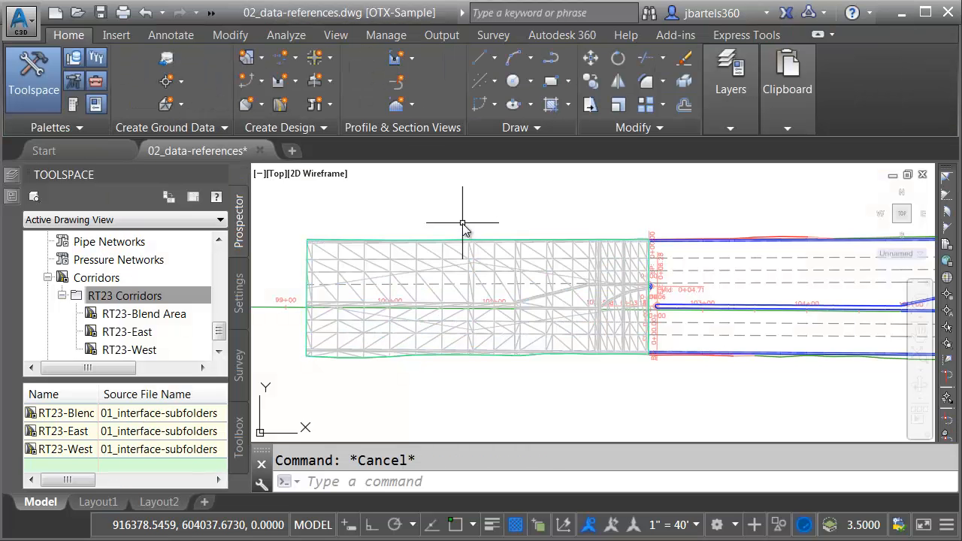
mouse_move(451, 251)
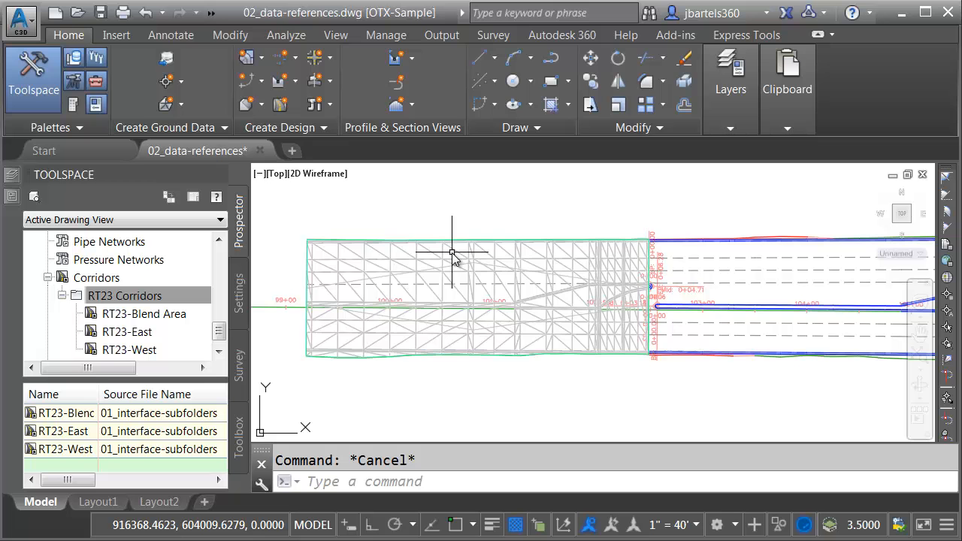
left_click(453, 255)
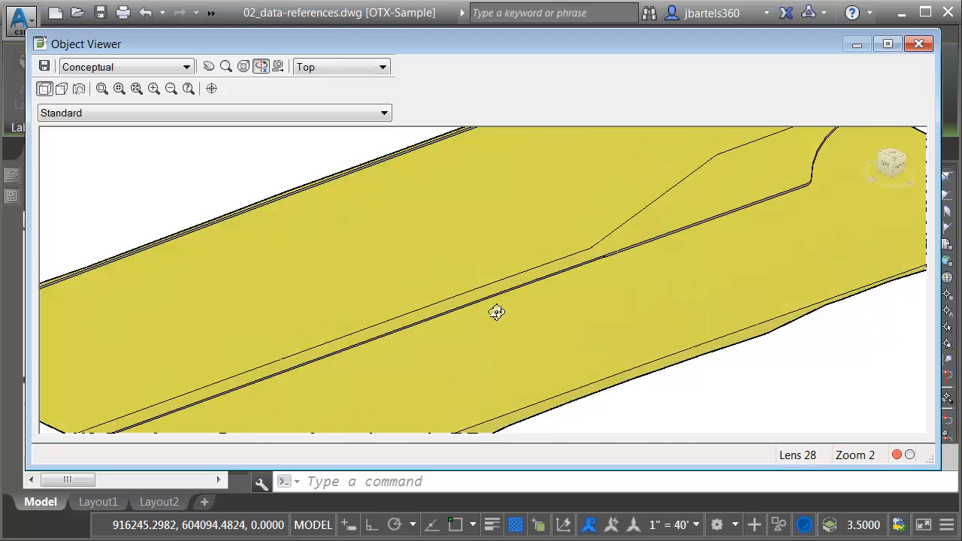
left_click_drag(496, 312, 563, 301)
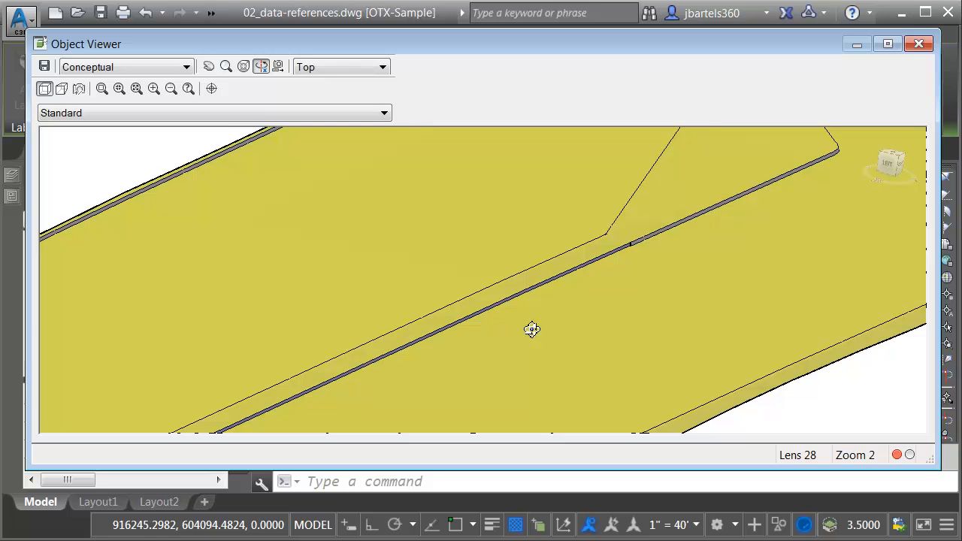
mouse_move(493, 180)
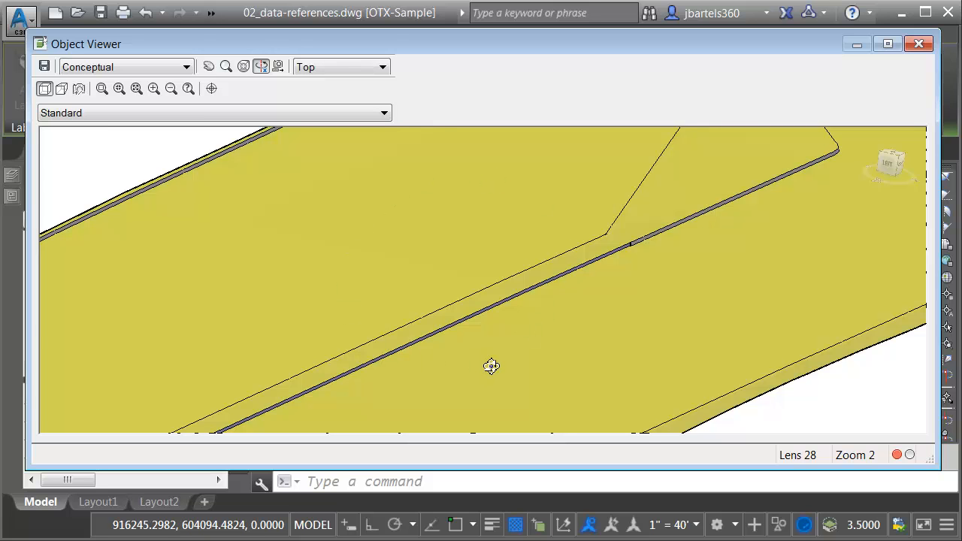
mouse_move(891, 65)
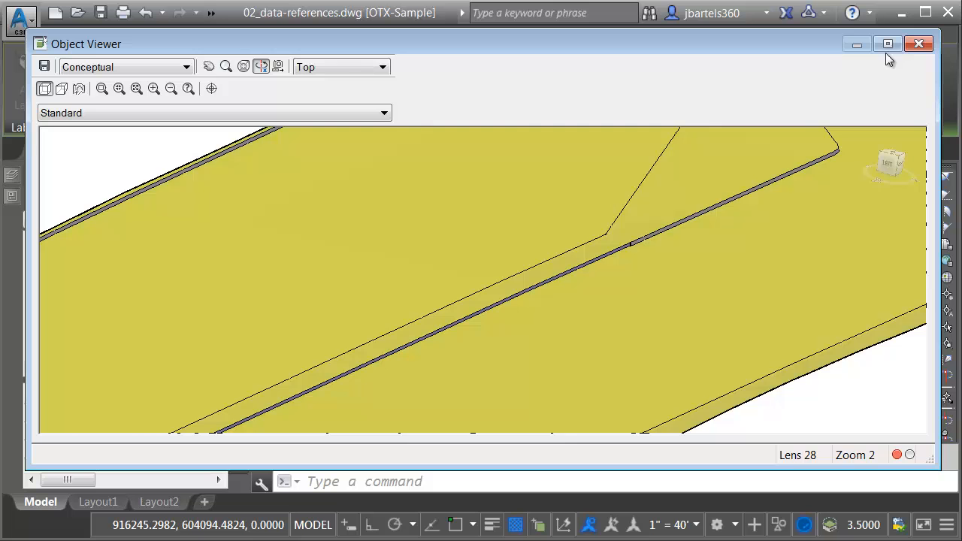
left_click(918, 43)
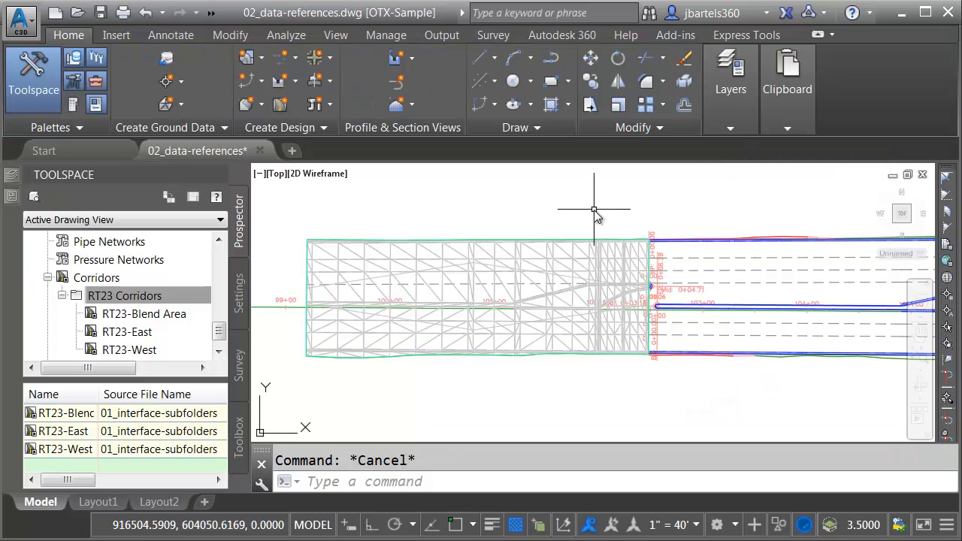
Pan to the RT23-East corridor, then cancel its selection with Esc.
left_click(565, 253)
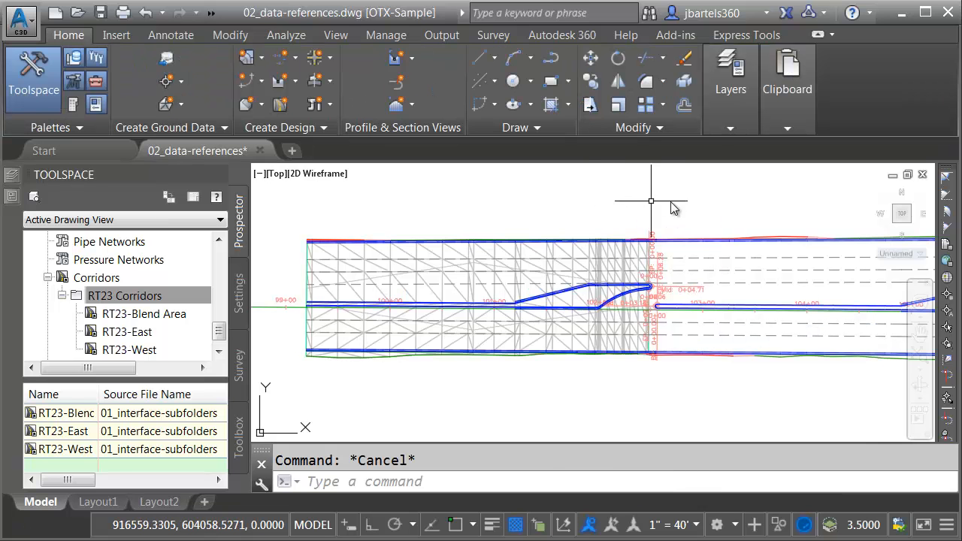
left_click_drag(674, 206, 577, 213)
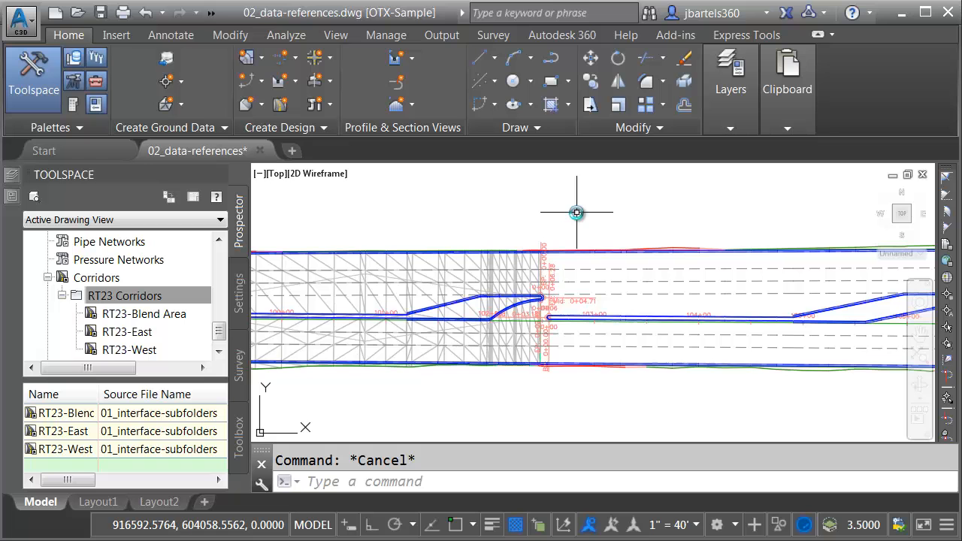
mouse_move(575, 213)
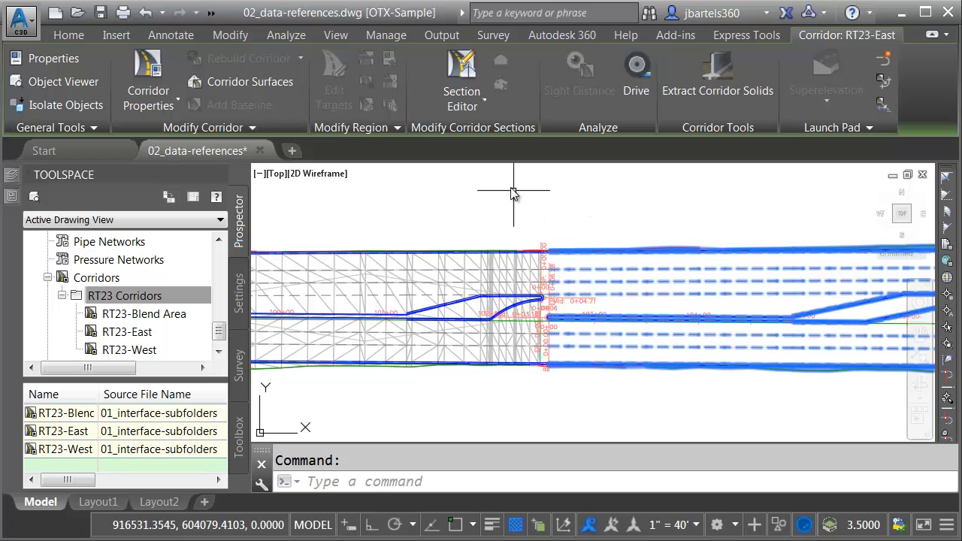
mouse_move(663, 136)
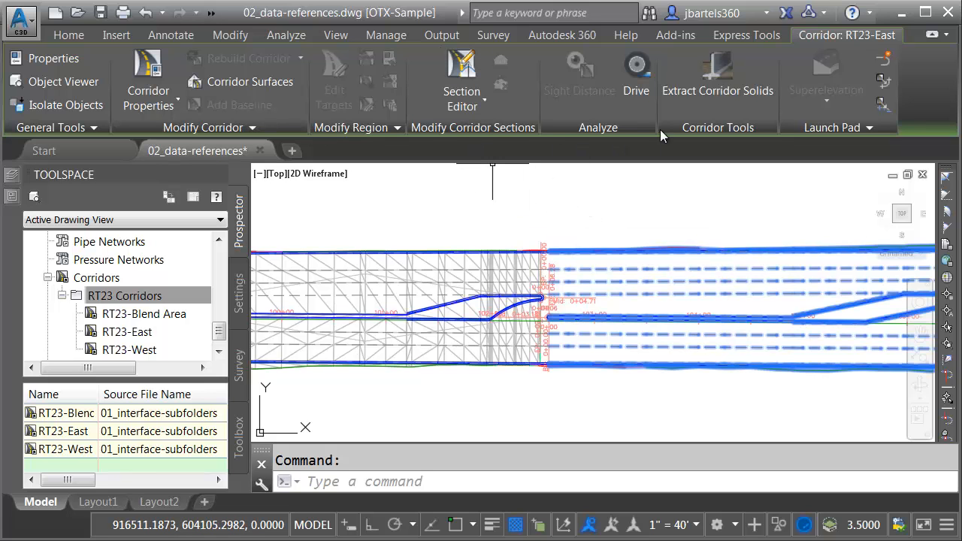
mouse_move(879, 82)
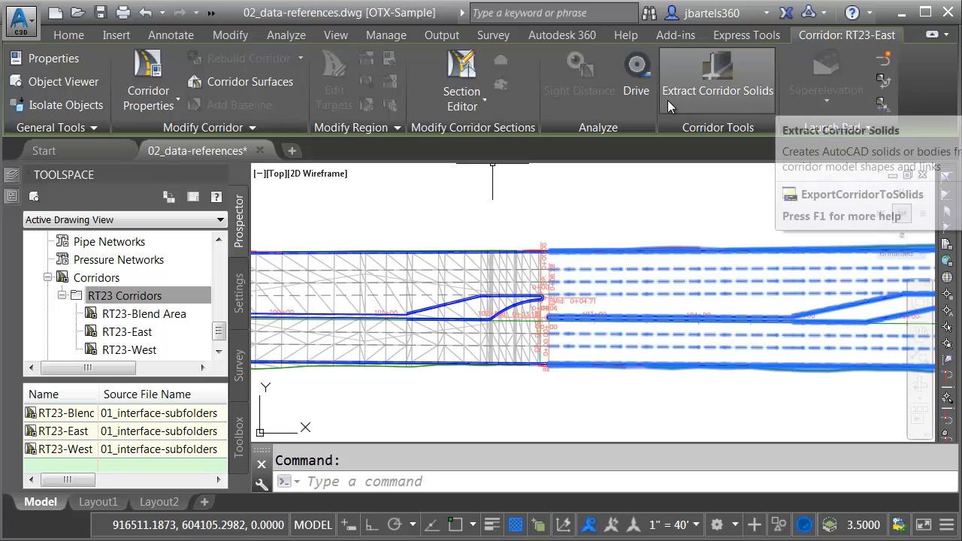
mouse_move(473, 201)
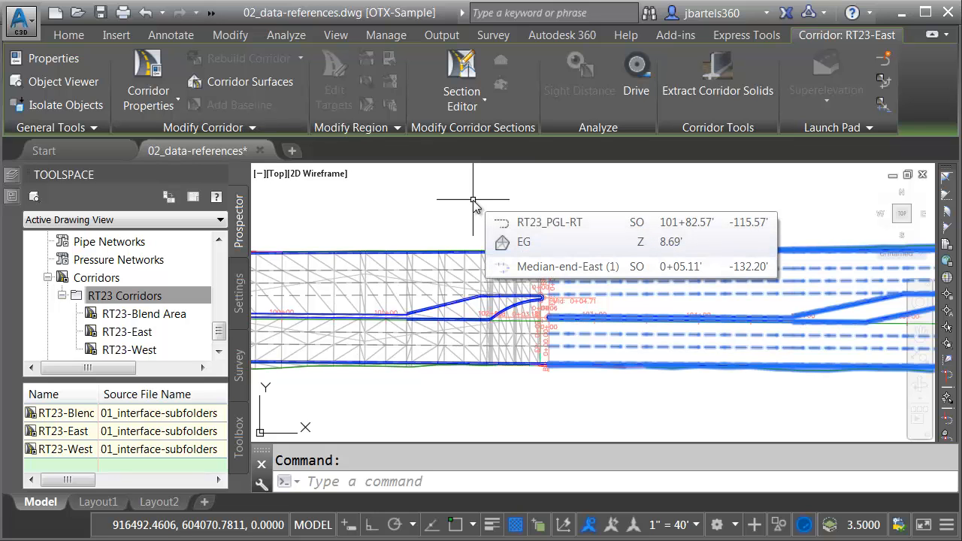
key("Escape")
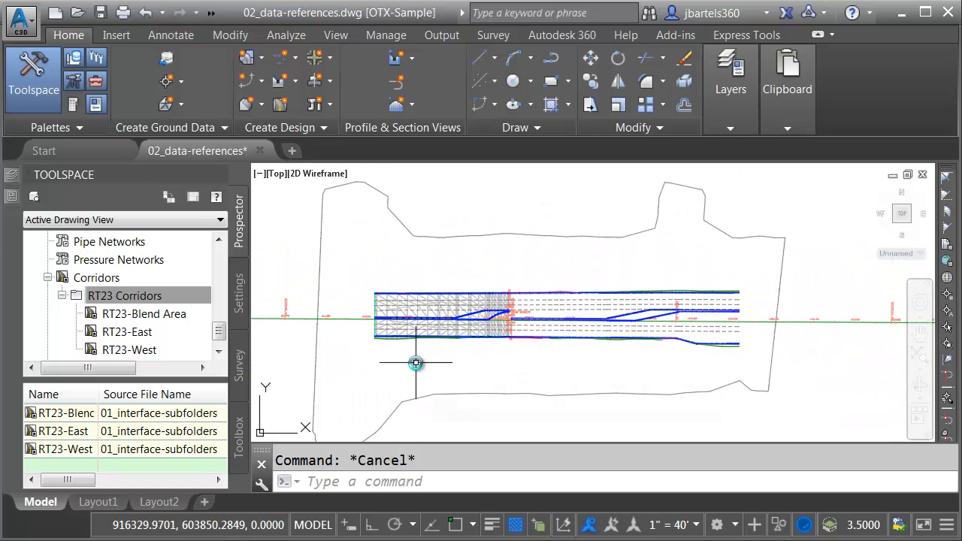
mouse_move(406, 368)
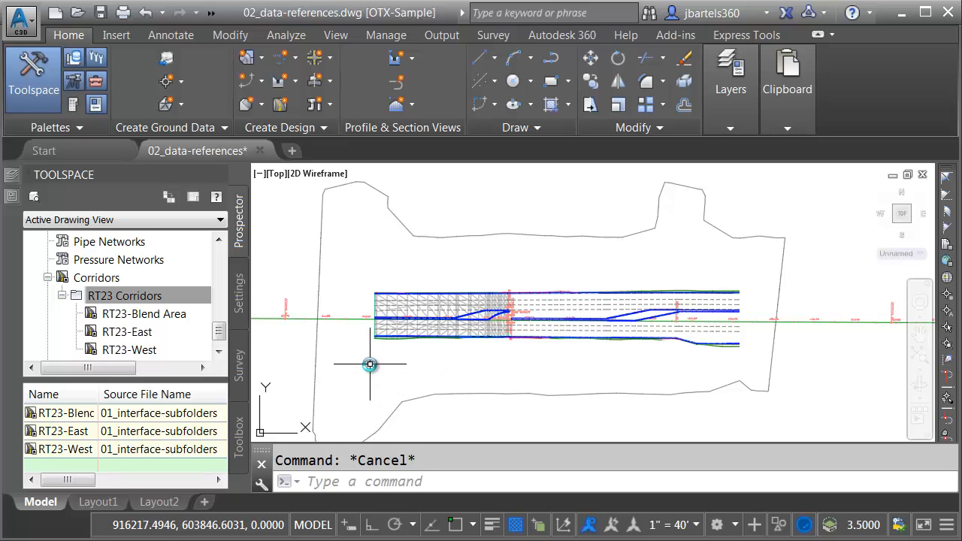
mouse_move(381, 288)
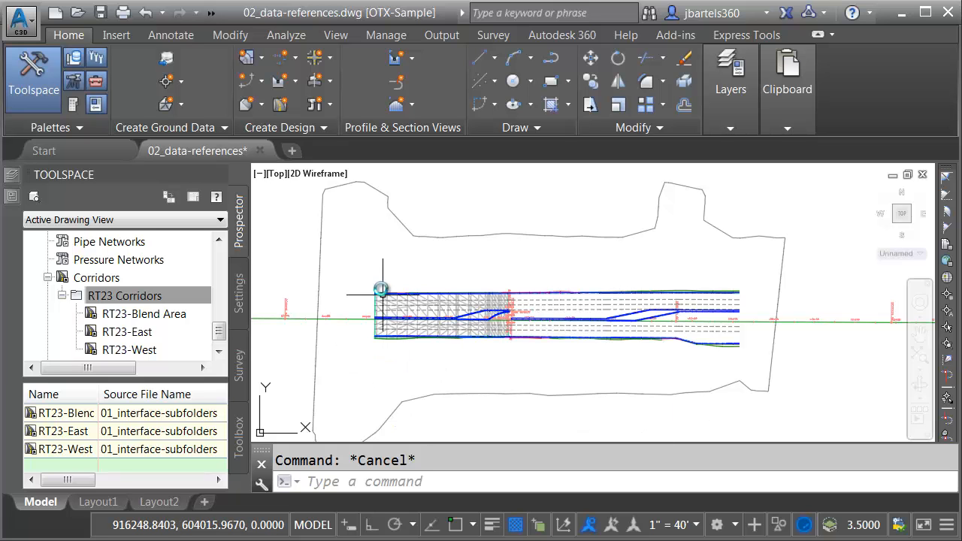
mouse_move(328, 240)
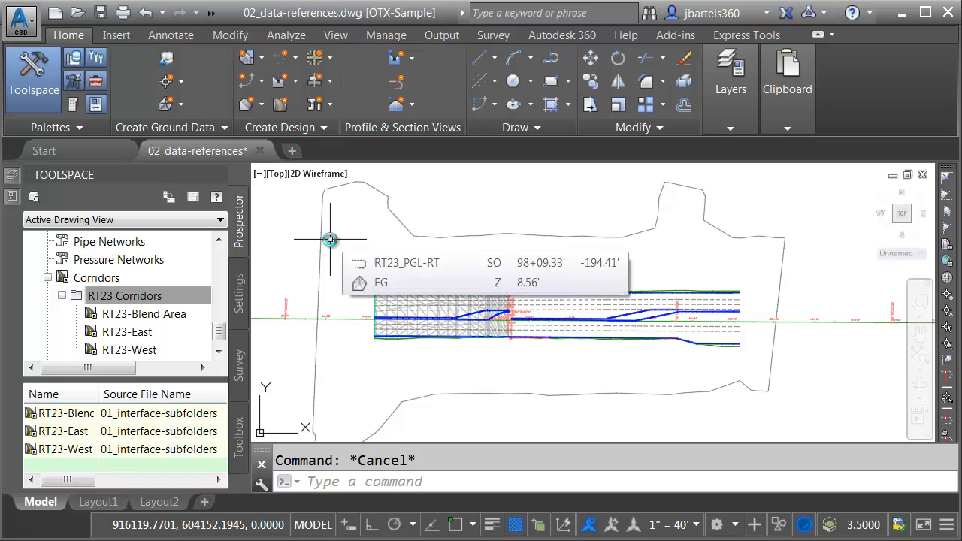
mouse_move(229, 324)
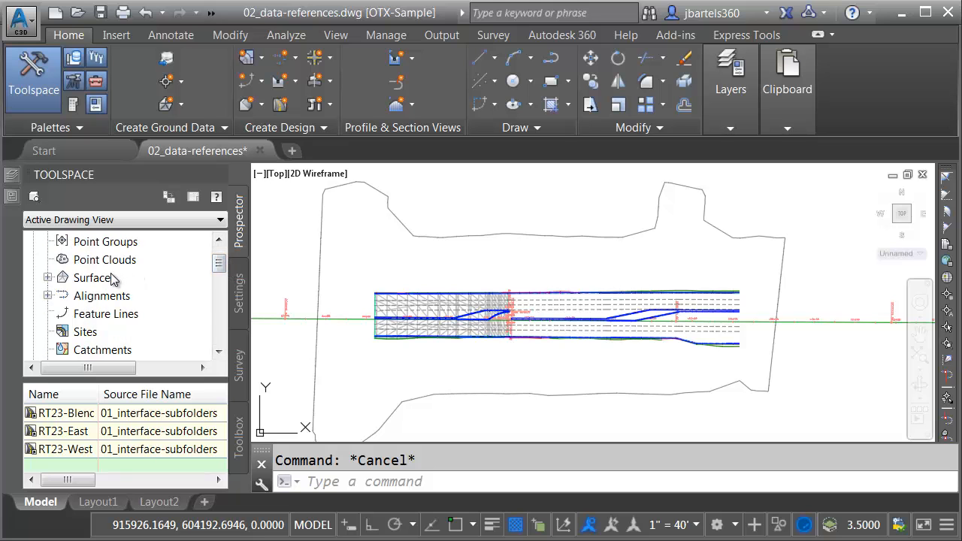
List the drawing's surfaces and open the EG reference's Data Reference Status choices.
left_click(93, 277)
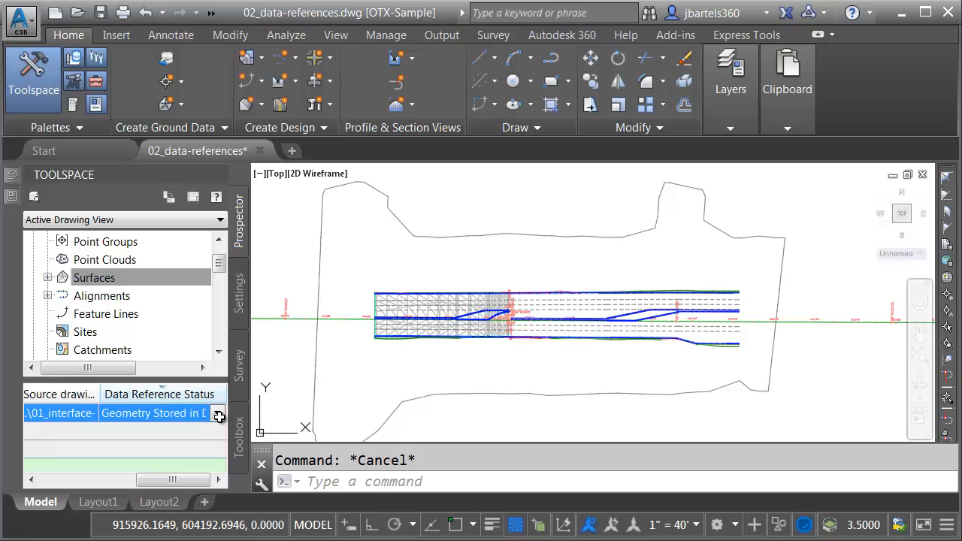
left_click(219, 413)
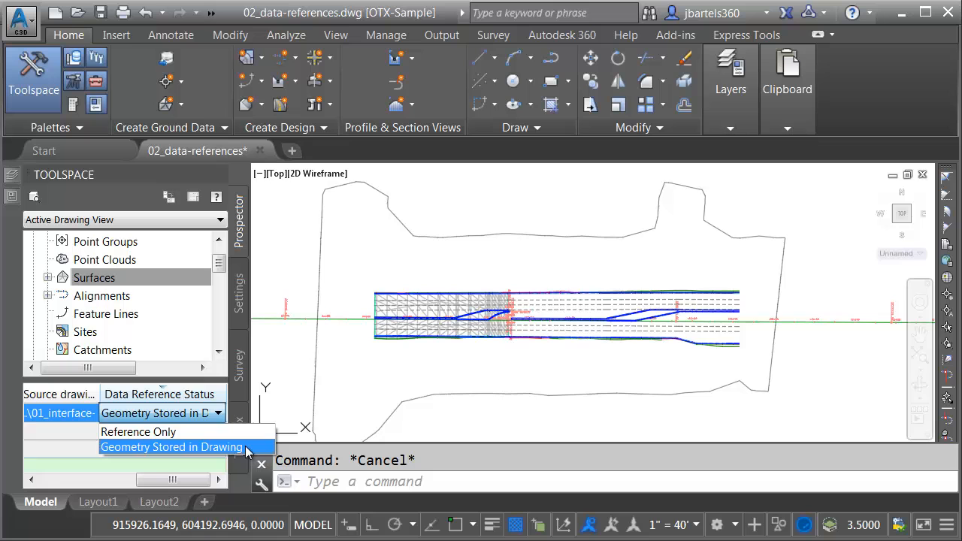
mouse_move(218, 447)
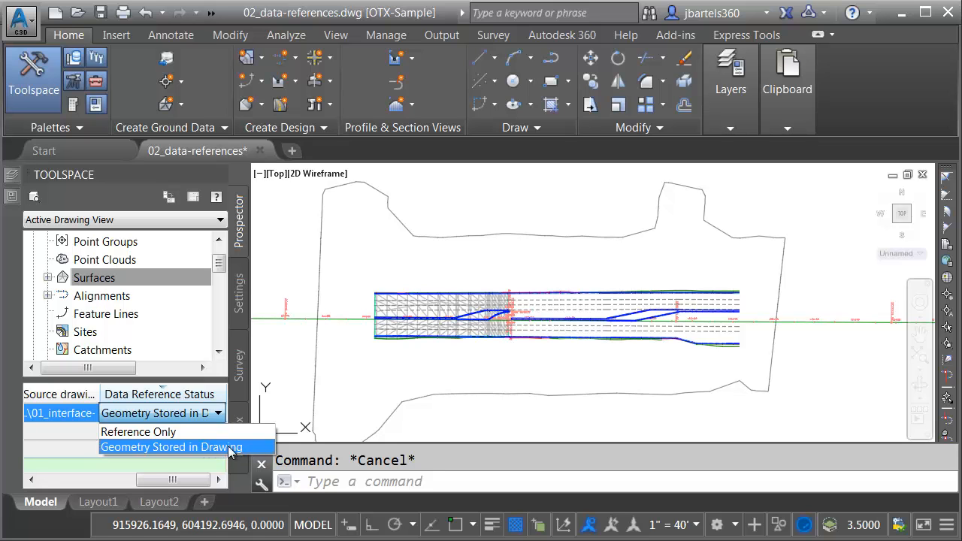
mouse_move(250, 452)
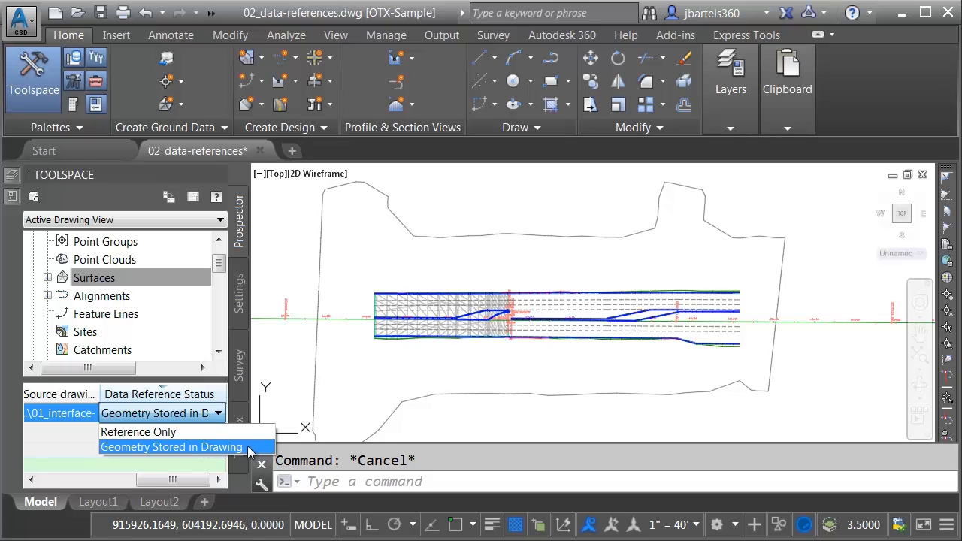
mouse_move(254, 451)
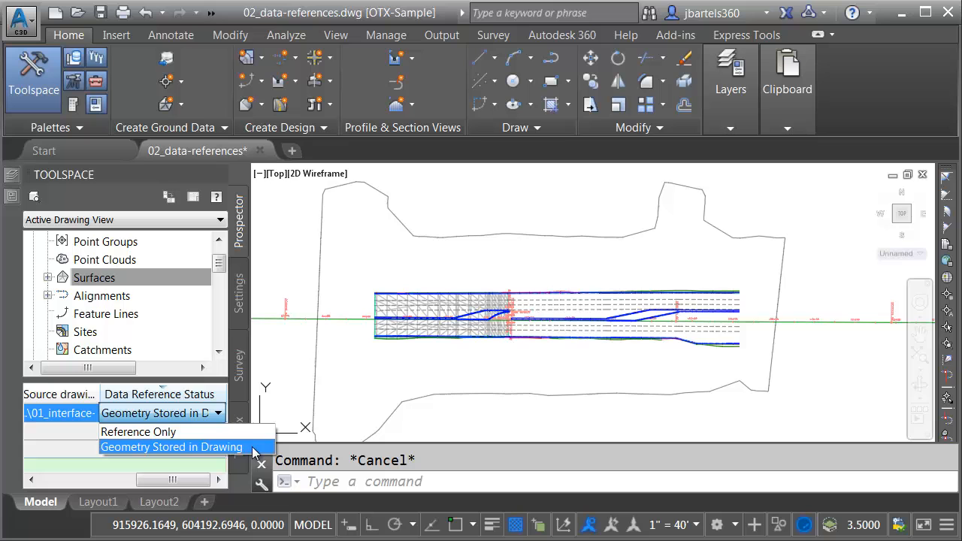
mouse_move(143, 432)
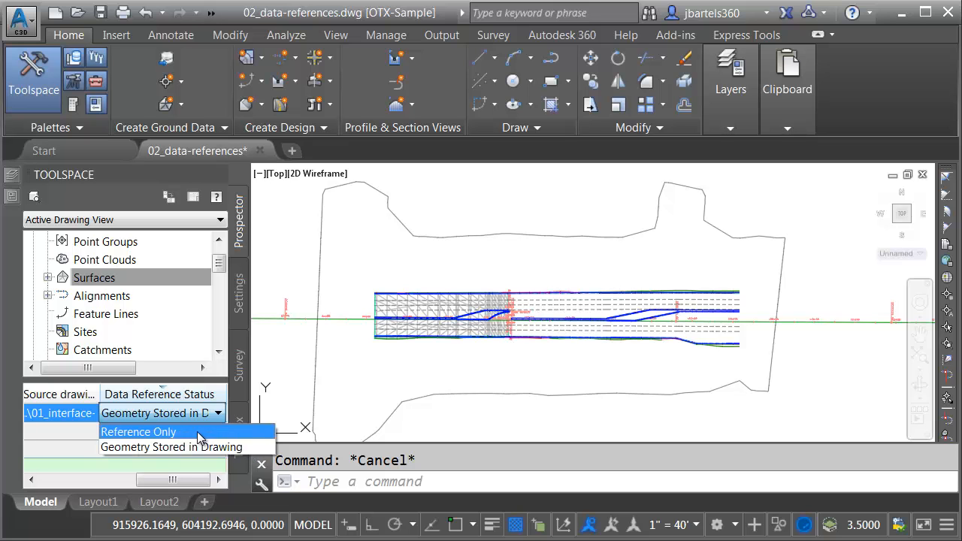
Change the EG reference's Data Reference Status from Geometry Stored in Drawing to Reference Only.
left_click(139, 432)
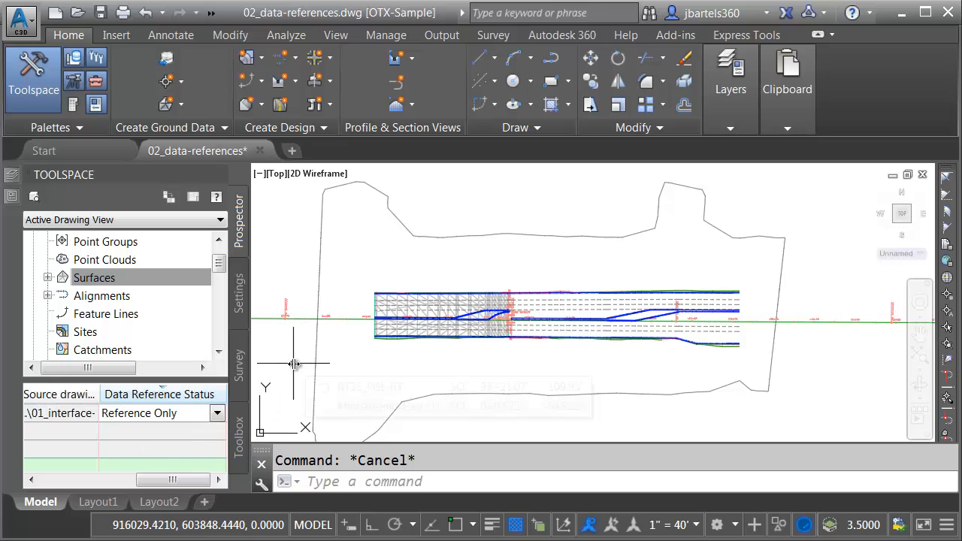
mouse_move(295, 364)
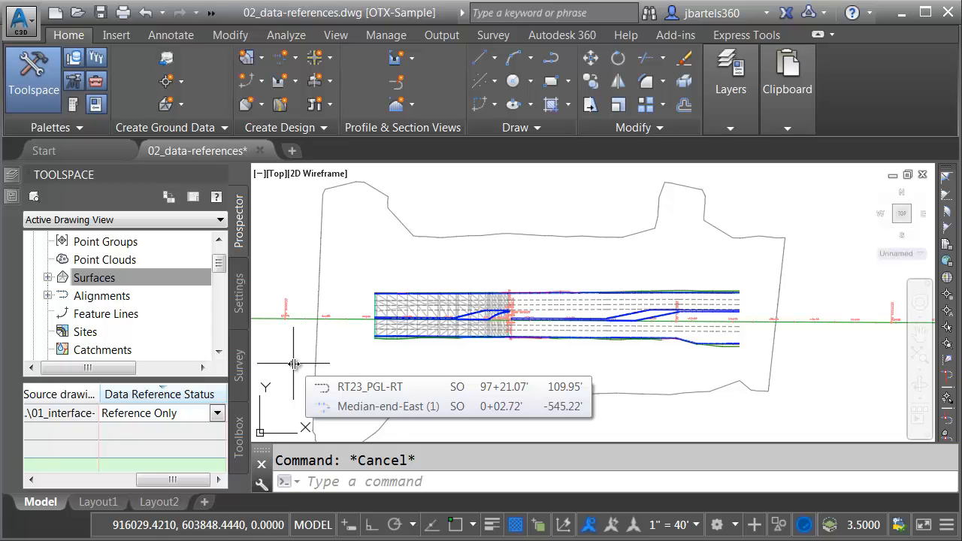
mouse_move(243, 306)
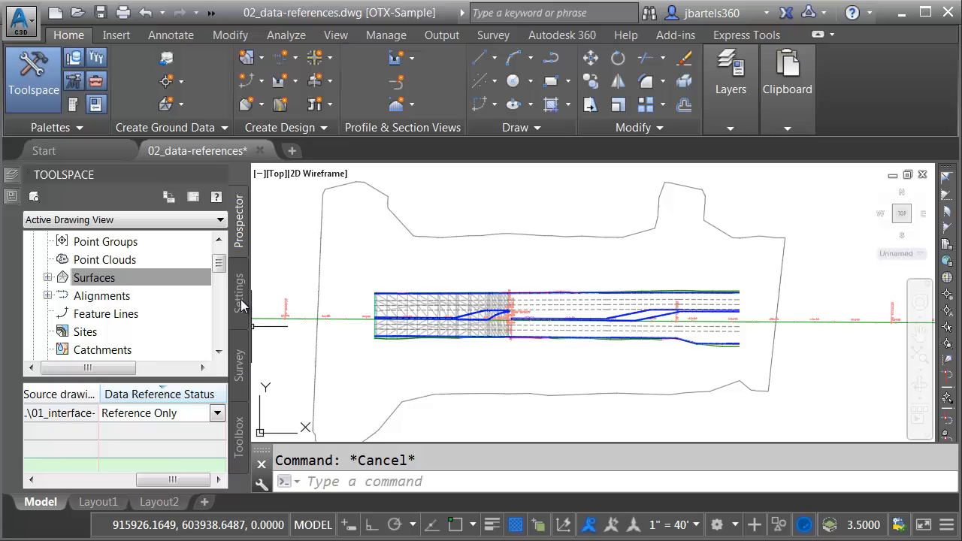
Open Edit Command Settings for CreateSurfaceReference under Surface > Commands in the Settings tree.
left_click(238, 289)
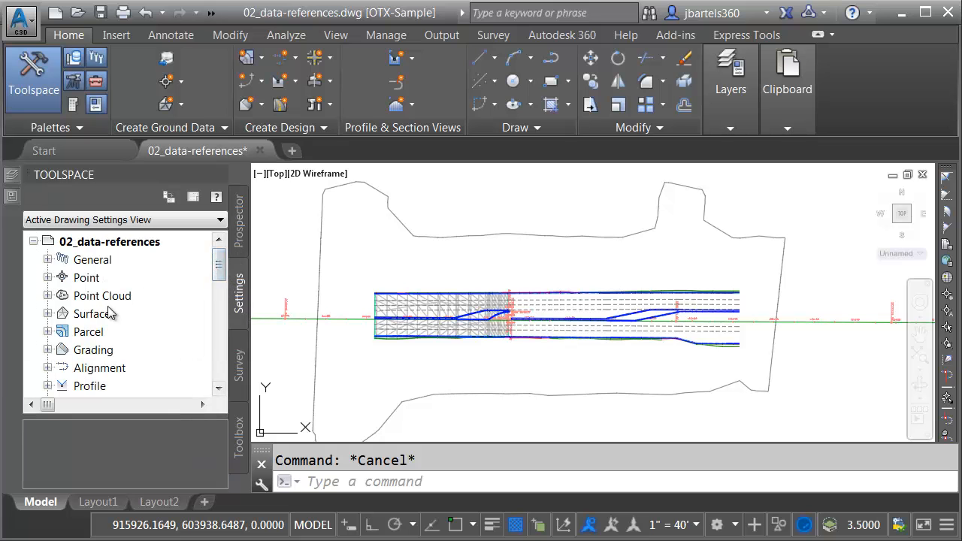
left_click(48, 314)
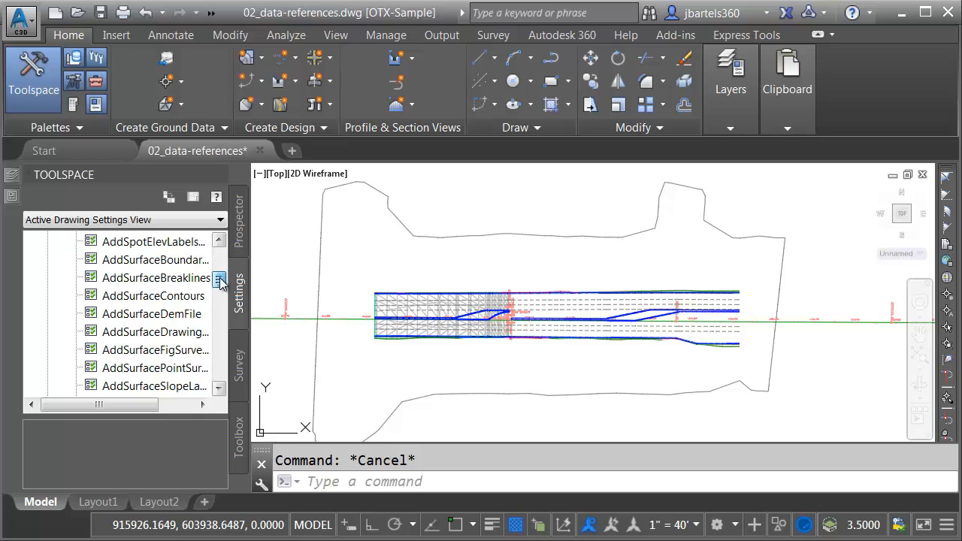
scroll("down", 3)
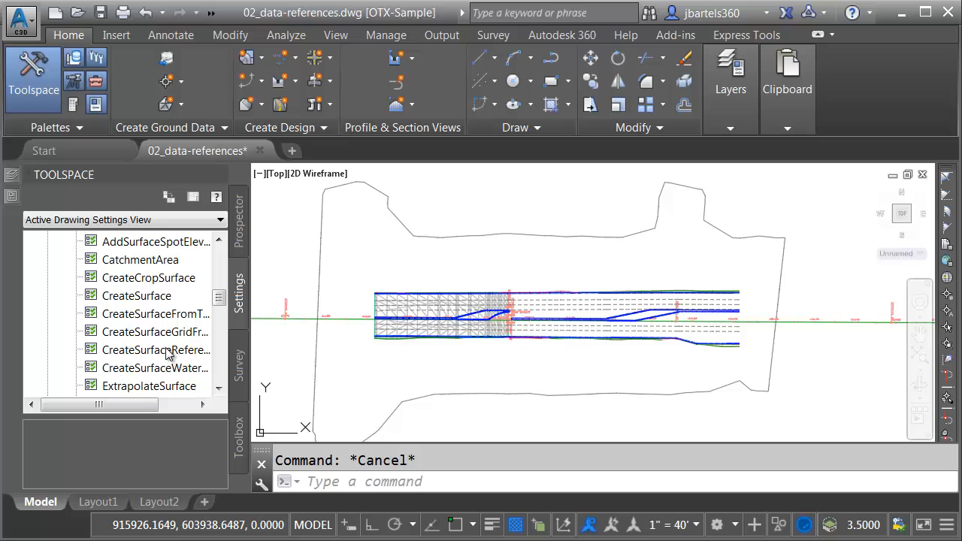
right_click(166, 350)
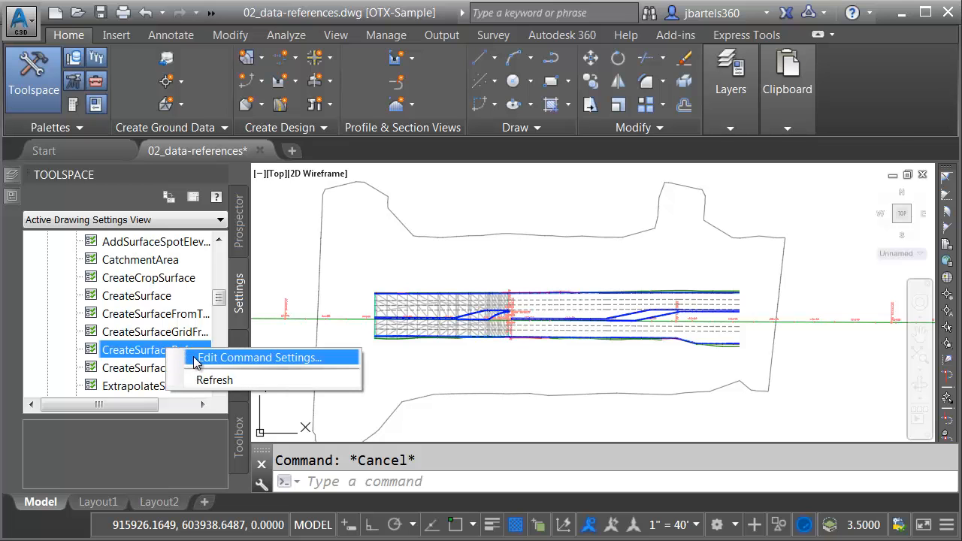
left_click(258, 358)
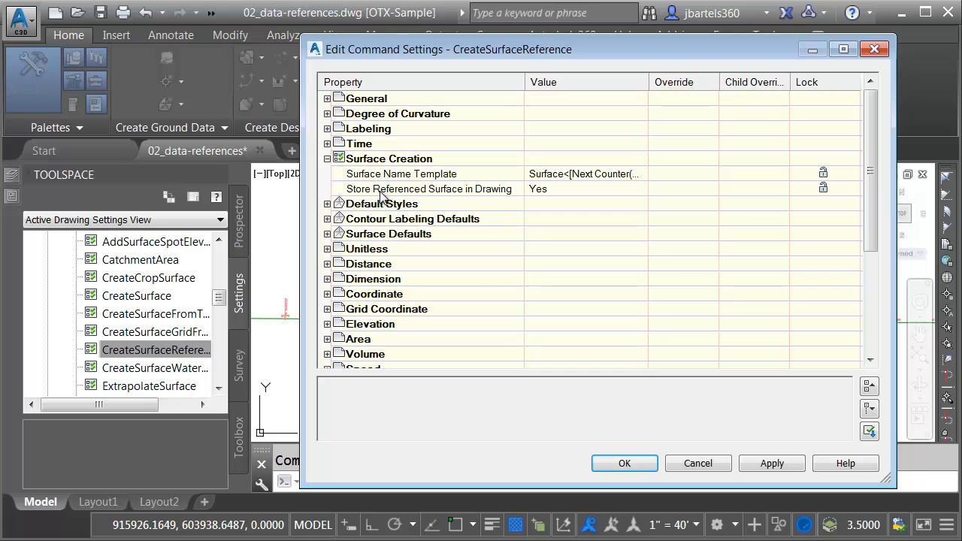
mouse_move(555, 198)
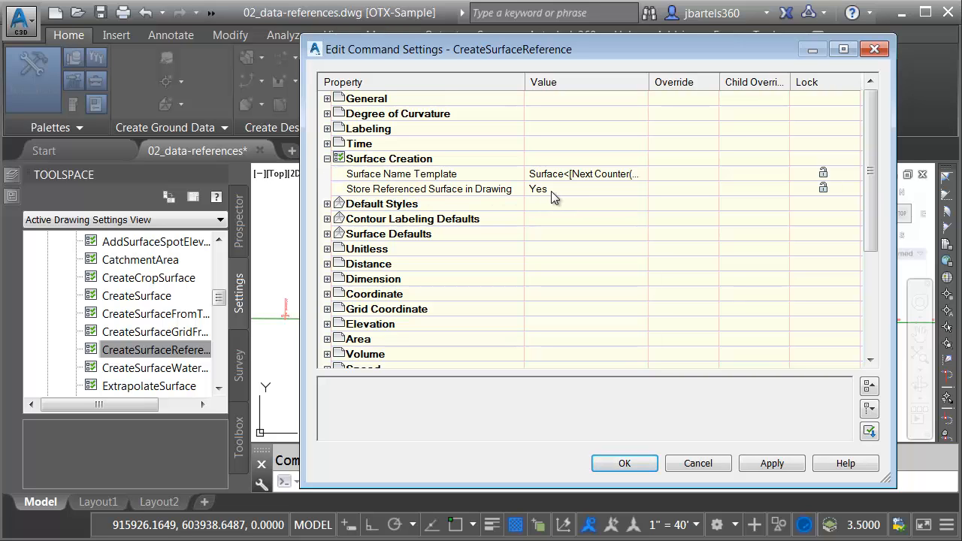
Keep Store Referenced Surface in Drawing at Yes and close the CreateSurfaceReference settings.
left_click(582, 188)
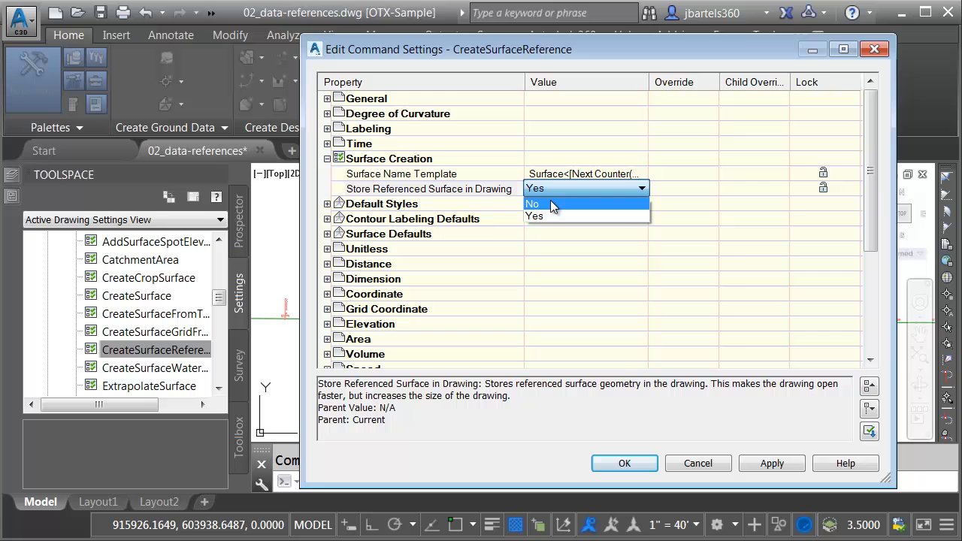
left_click(533, 216)
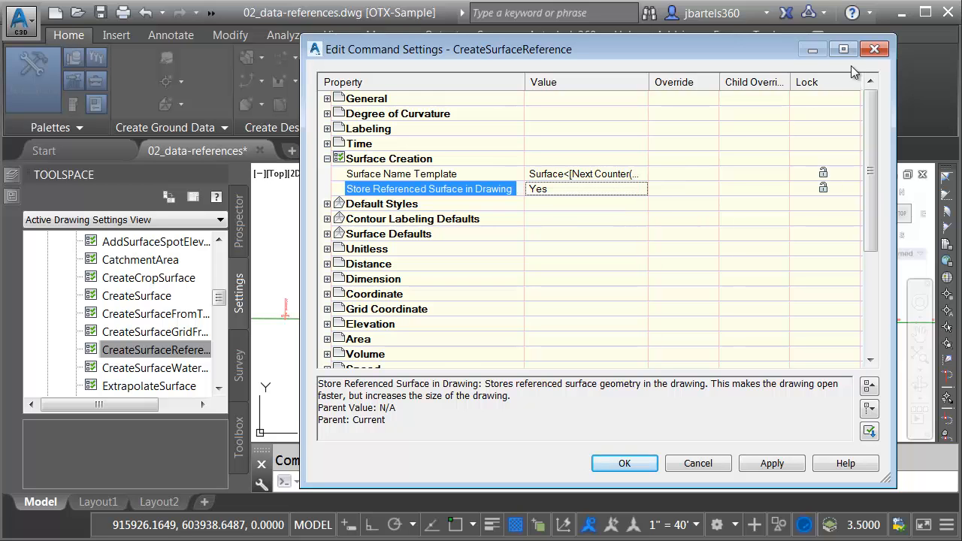
left_click(698, 463)
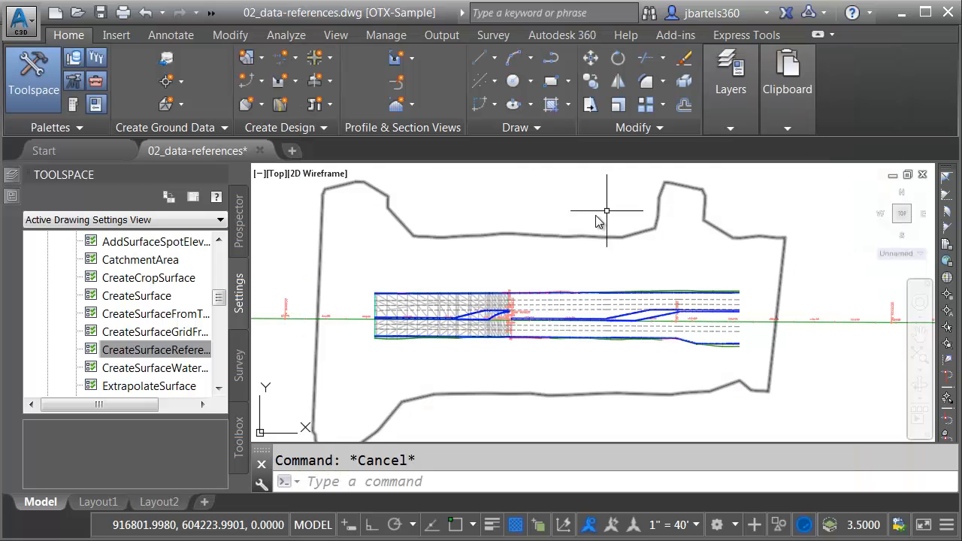
mouse_move(534, 221)
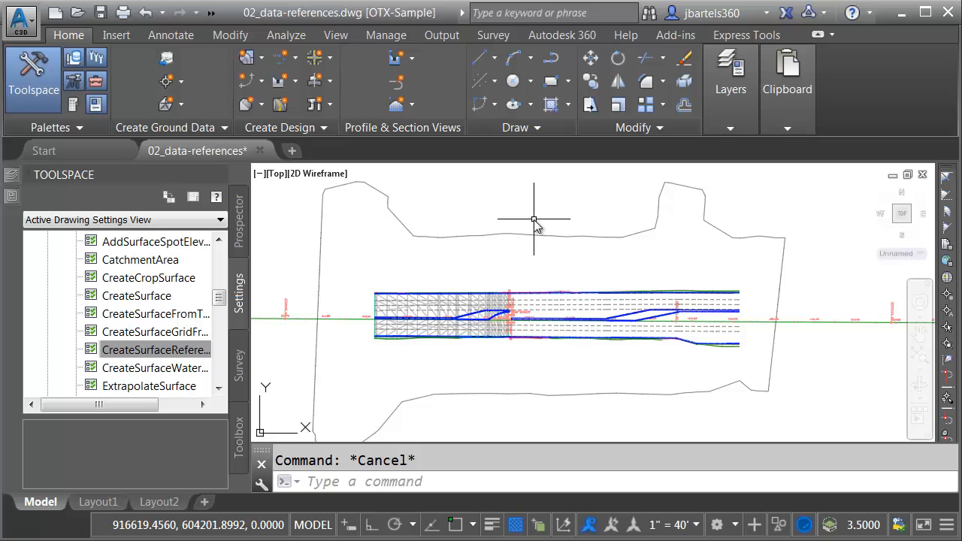